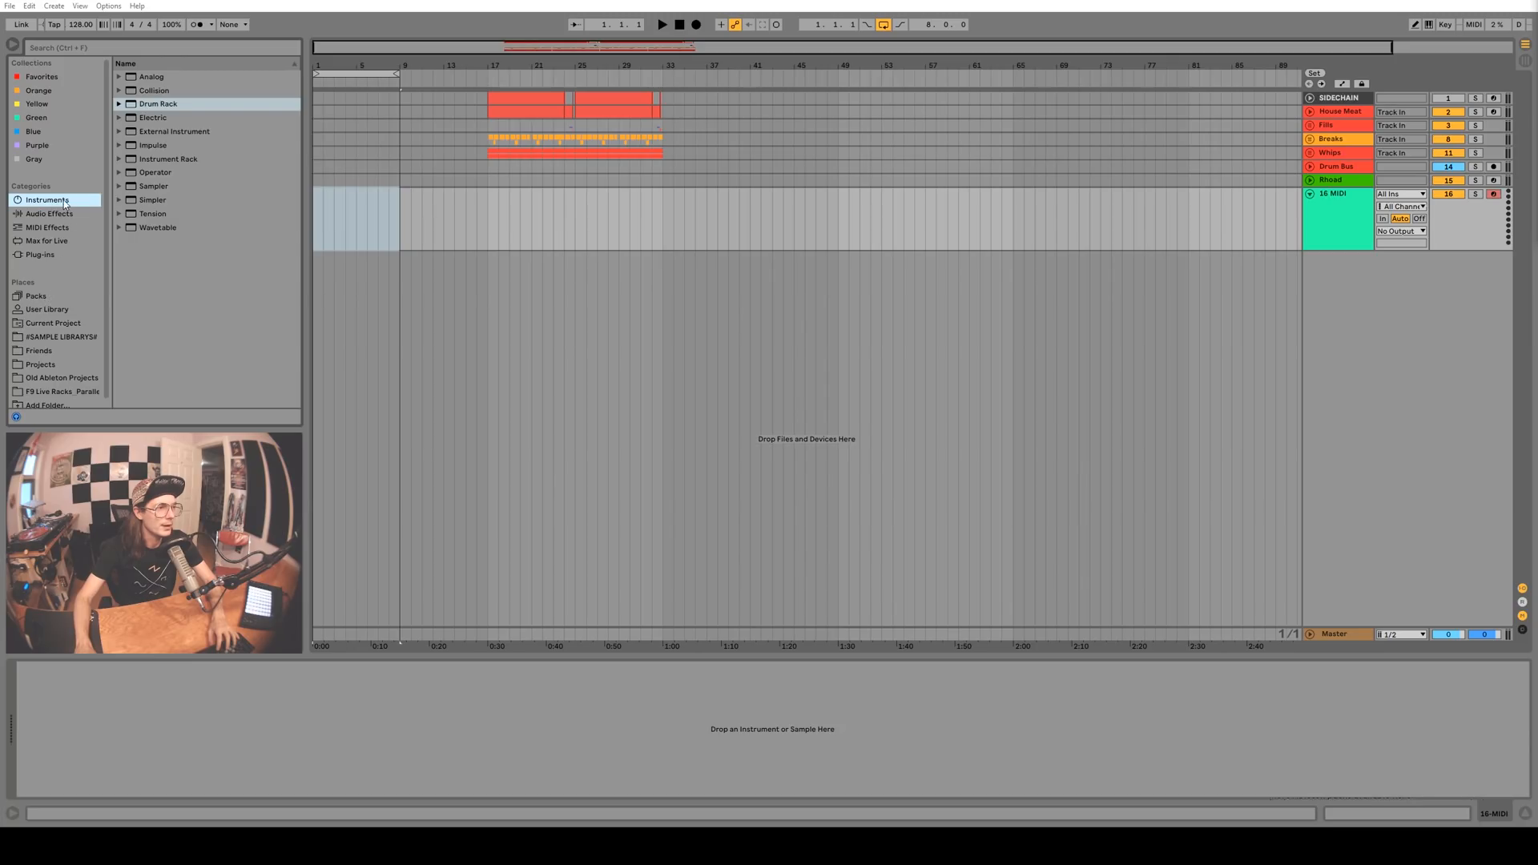
Browse Packs and select Step Divider.amxd inside the Probability Pack
left_click(37, 295)
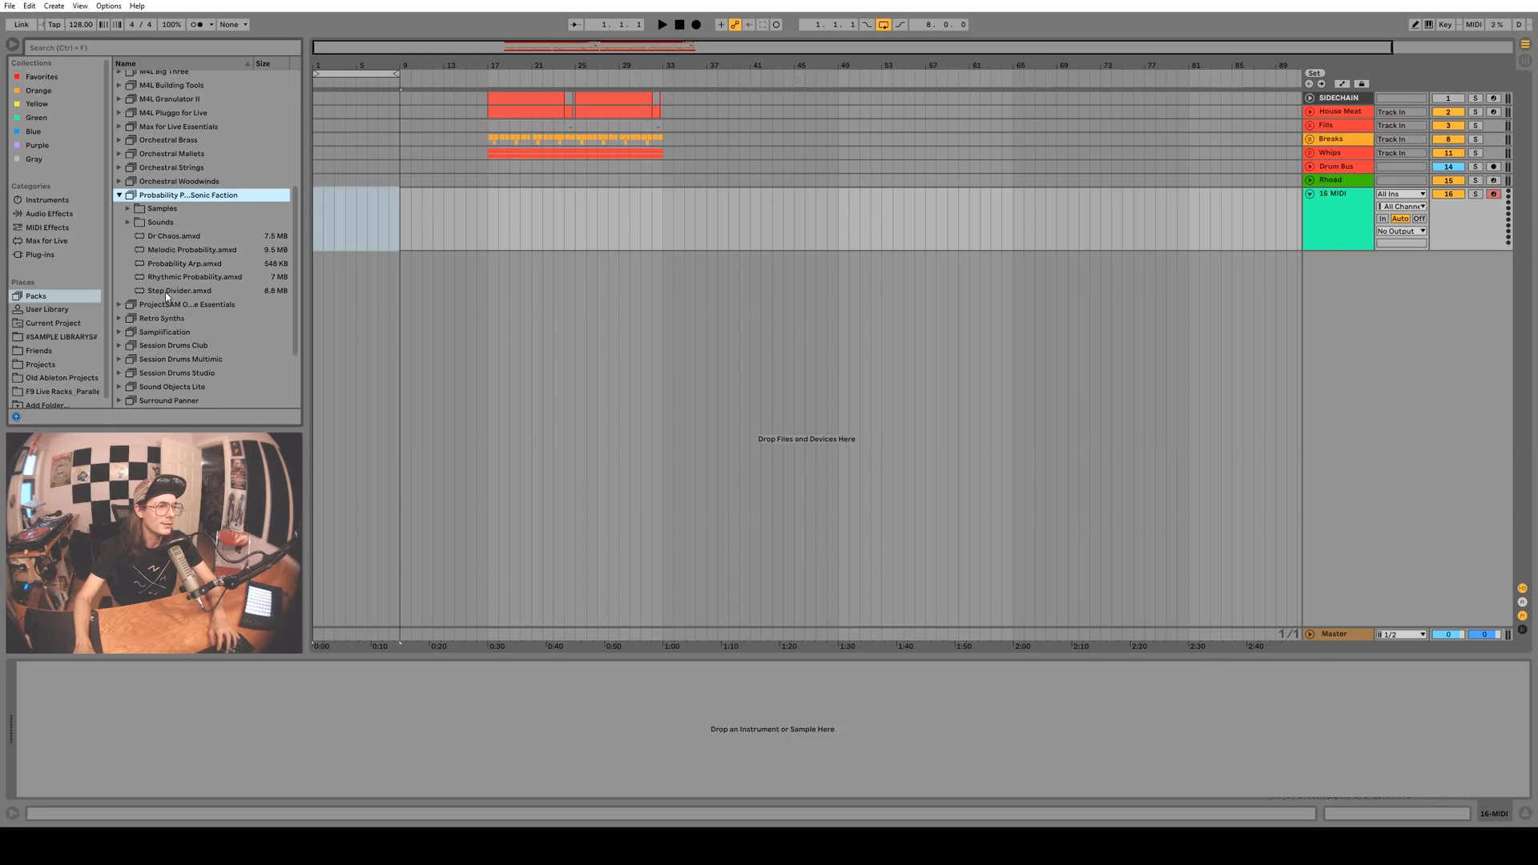
left_click(178, 290)
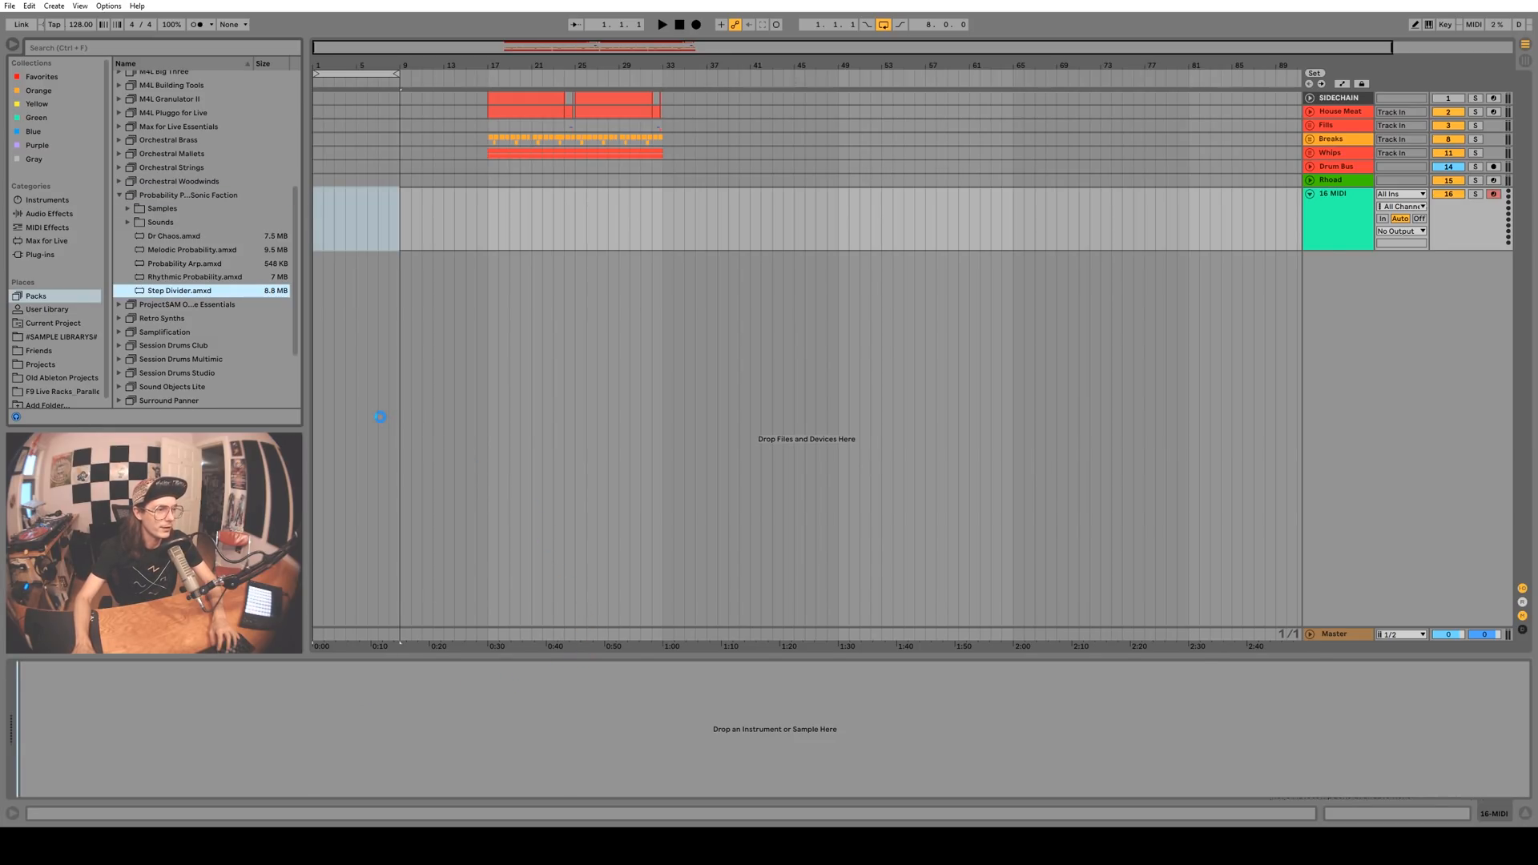
Load Step Divider on the 16 MIDI track and draw an ascending staircase in its Sequence grid
double_click(178, 290)
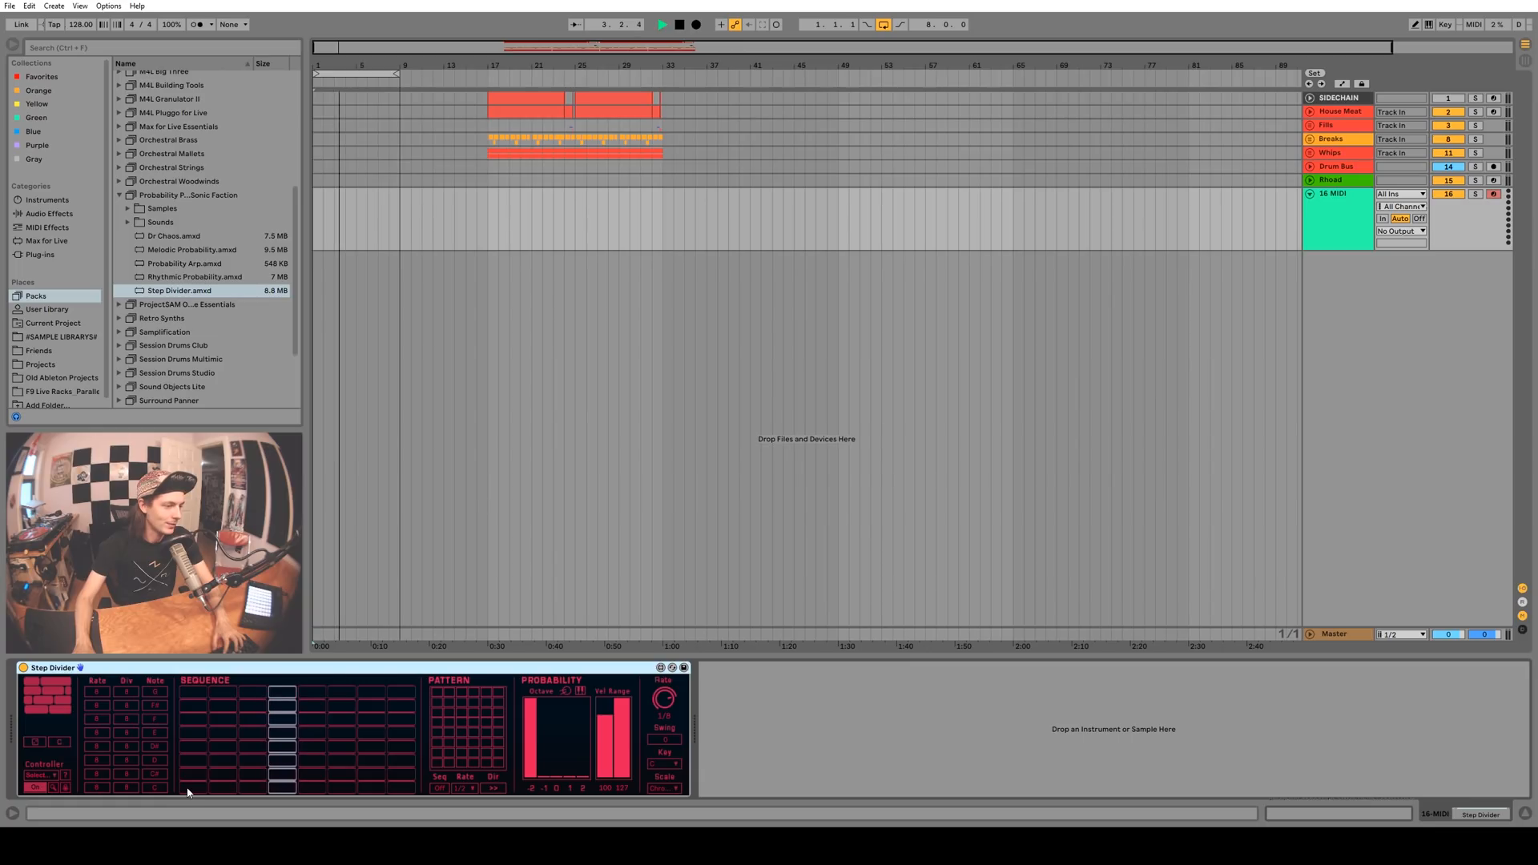
left_click(194, 788)
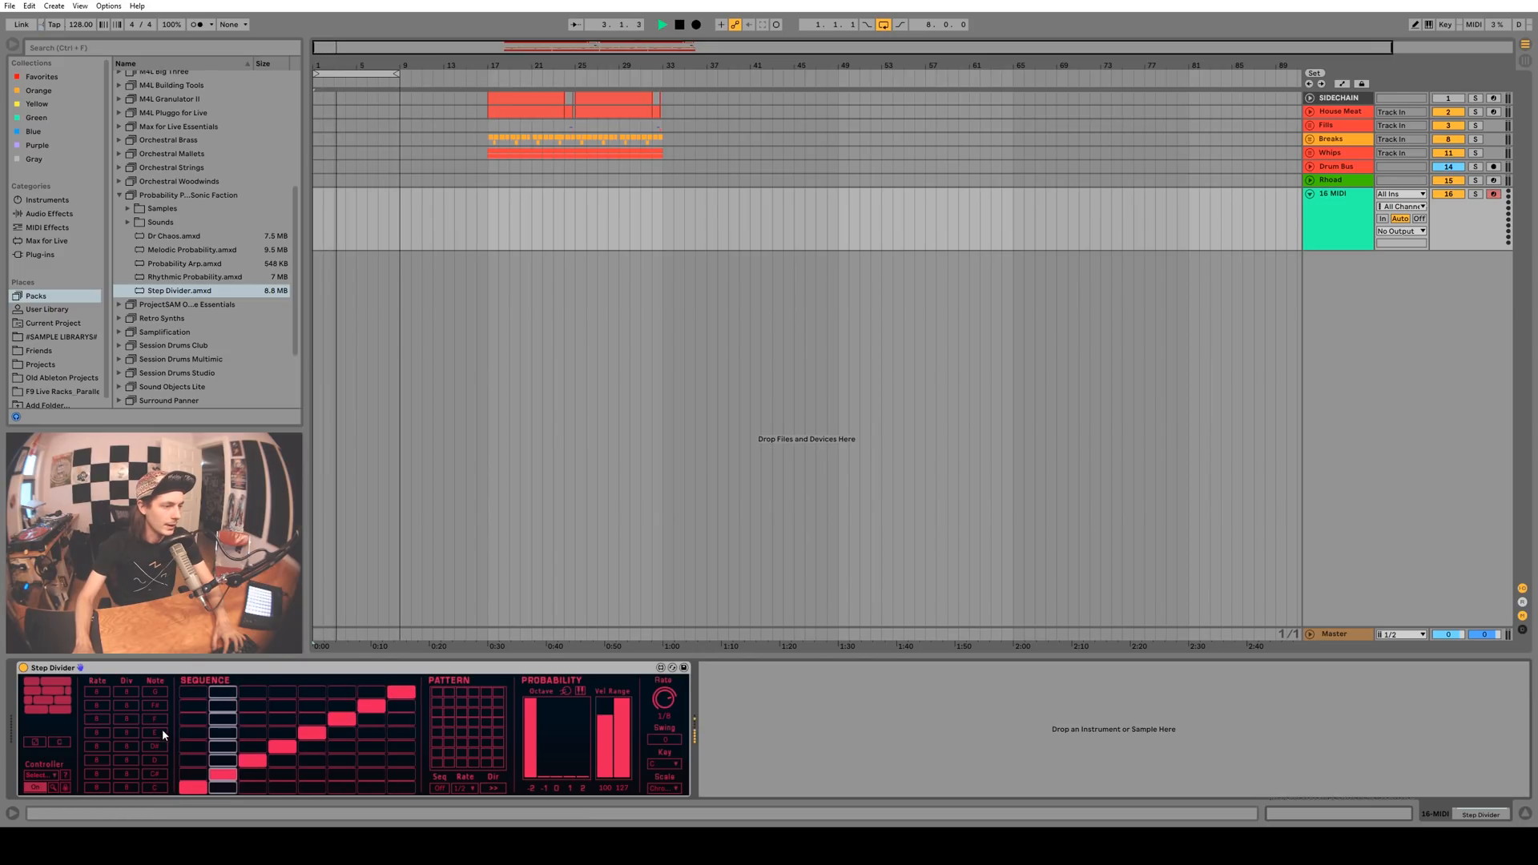
left_click(47, 201)
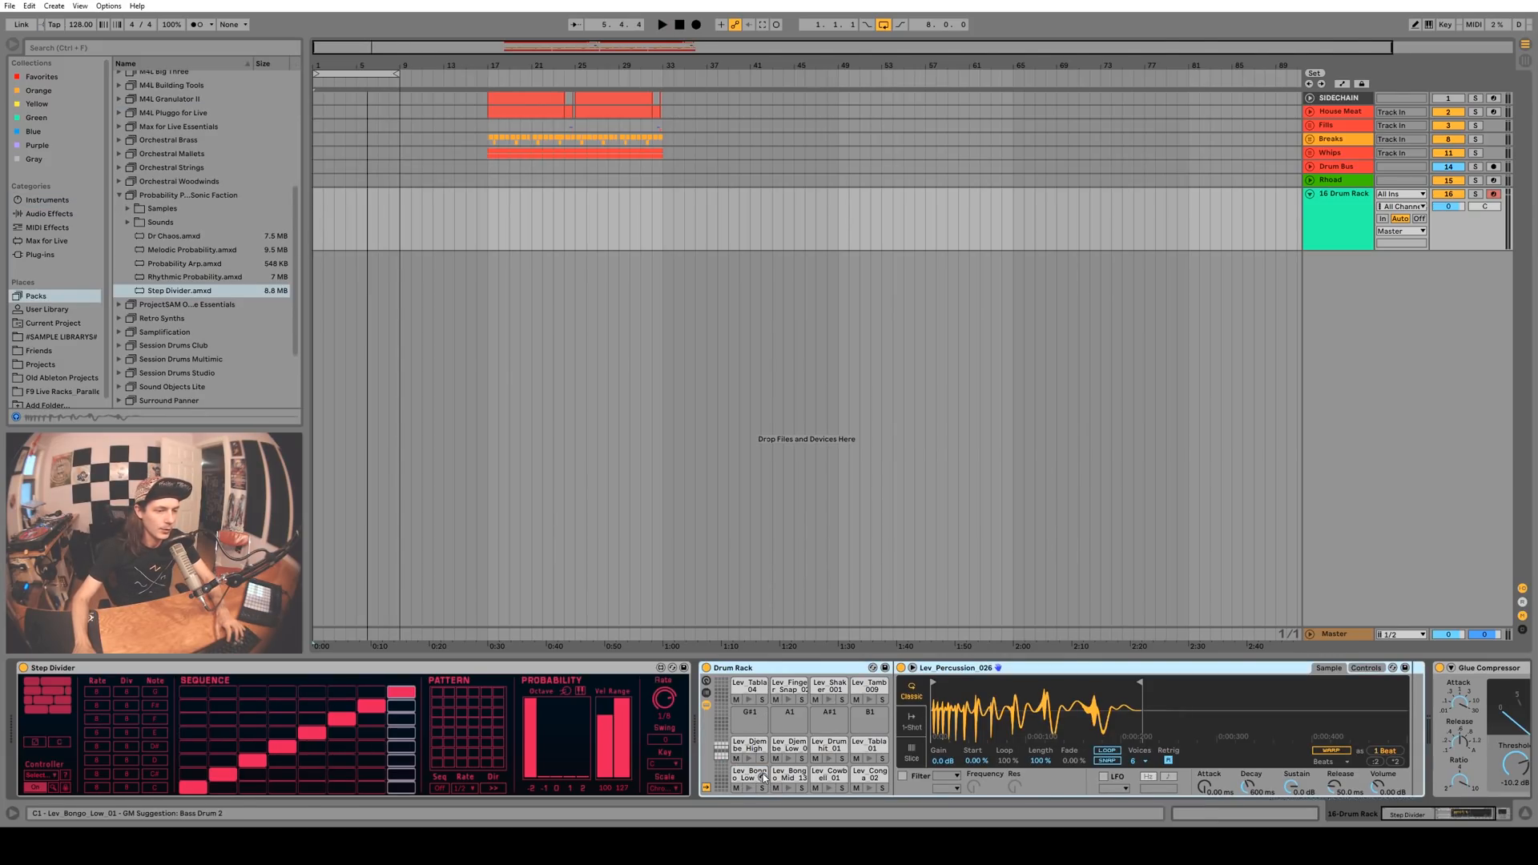
Audition the mid bongo, tabla and other Drum Rack pads, settling on the low bongo
left_click(871, 748)
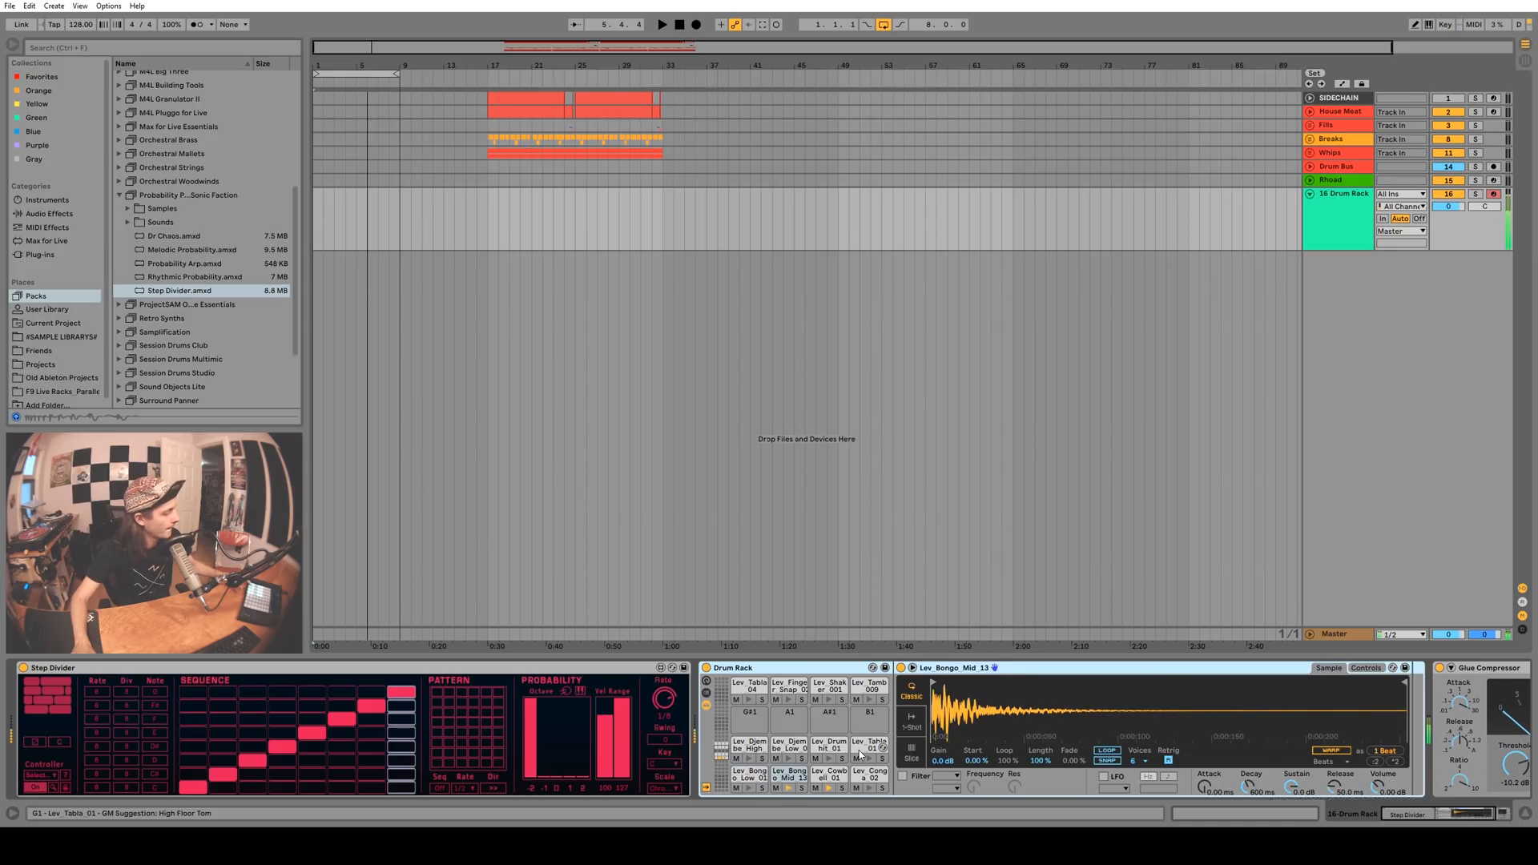
left_click(830, 745)
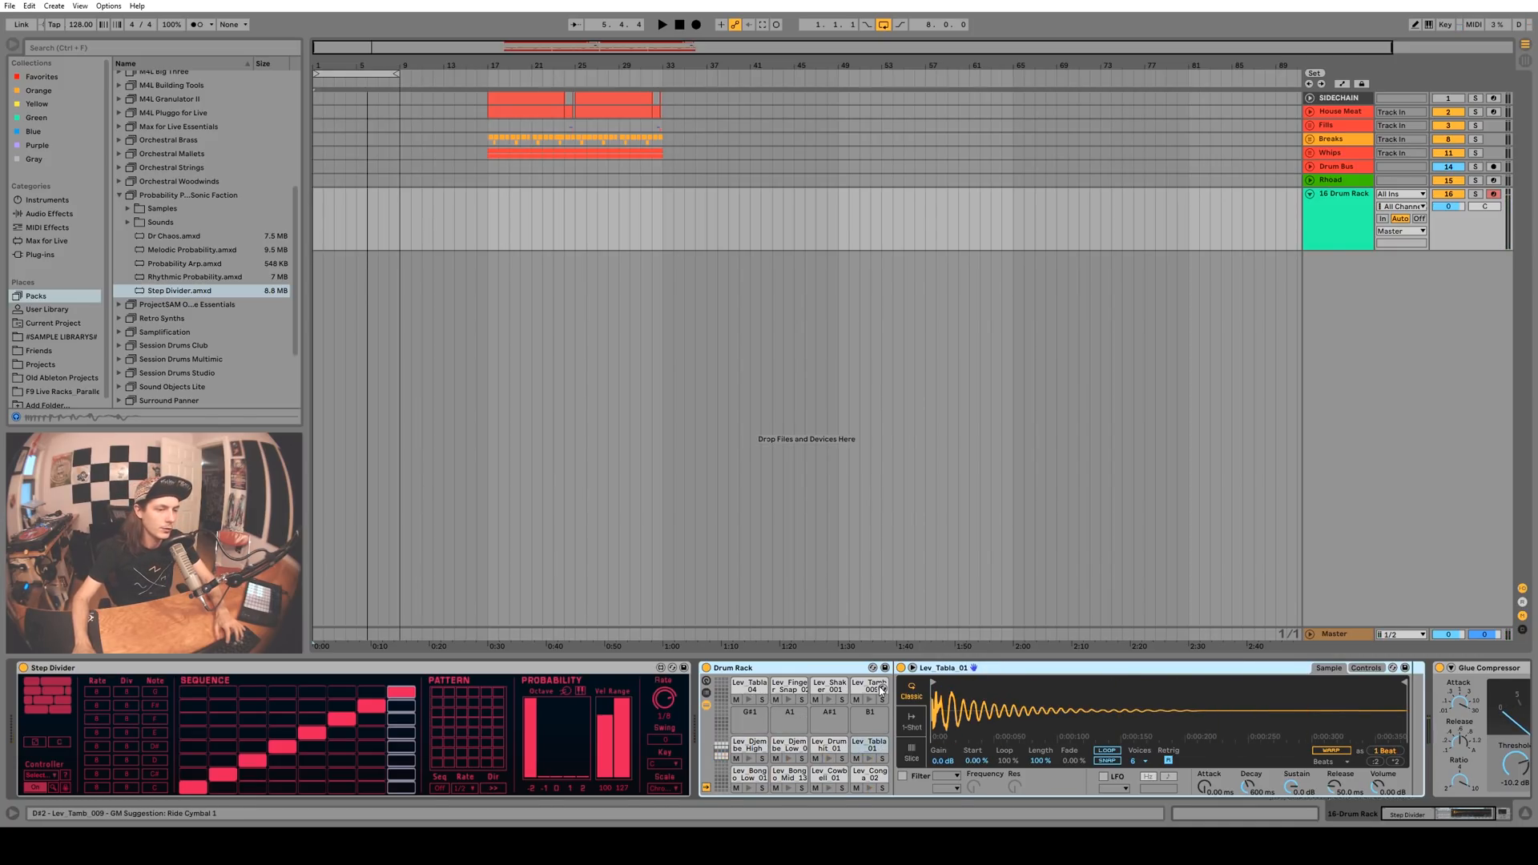
left_click(789, 687)
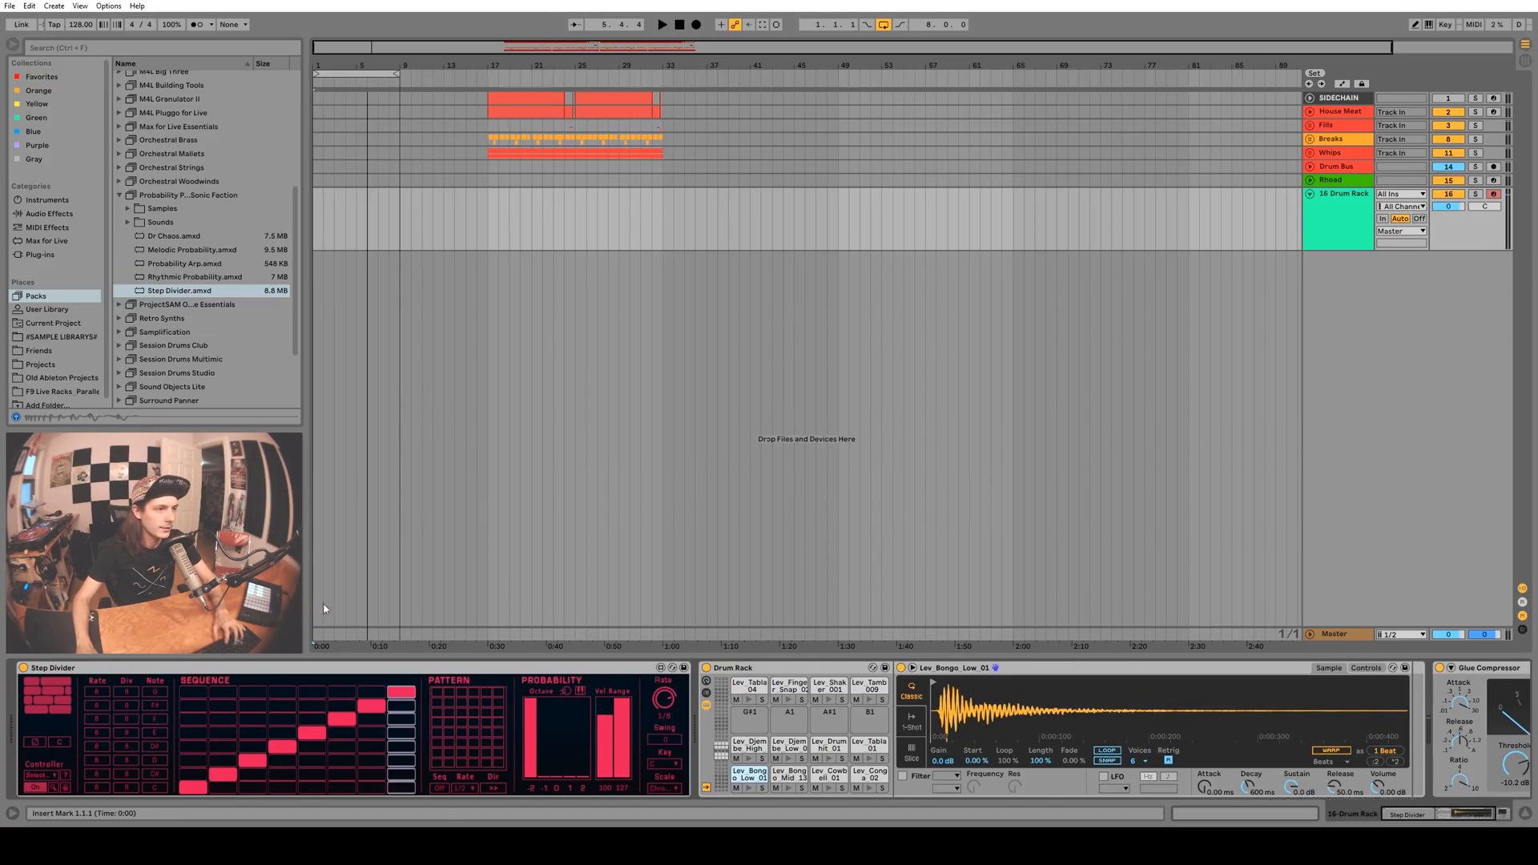
left_click(660, 24)
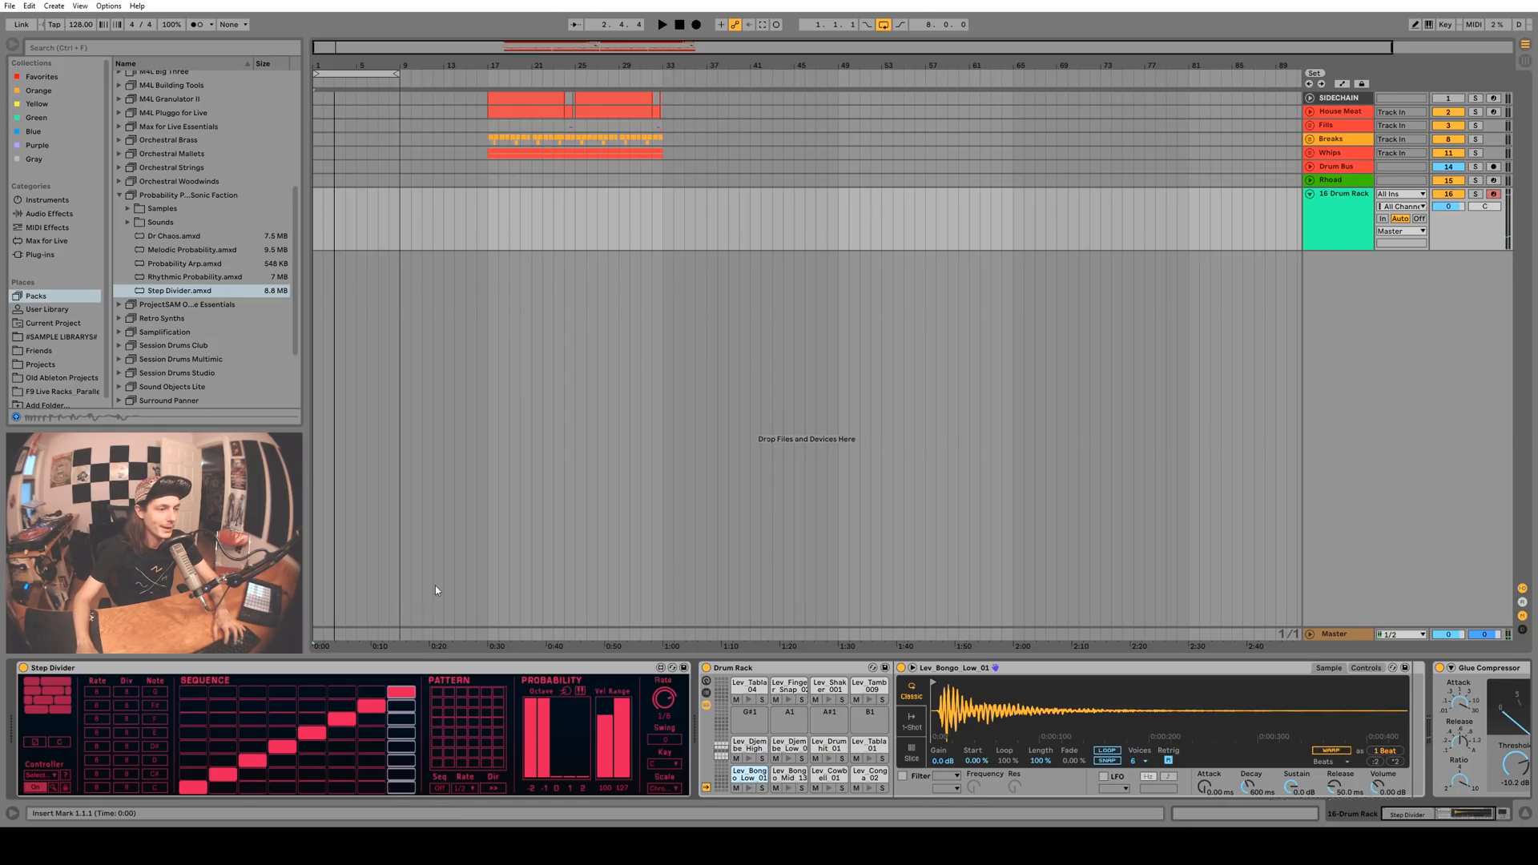
left_click(662, 24)
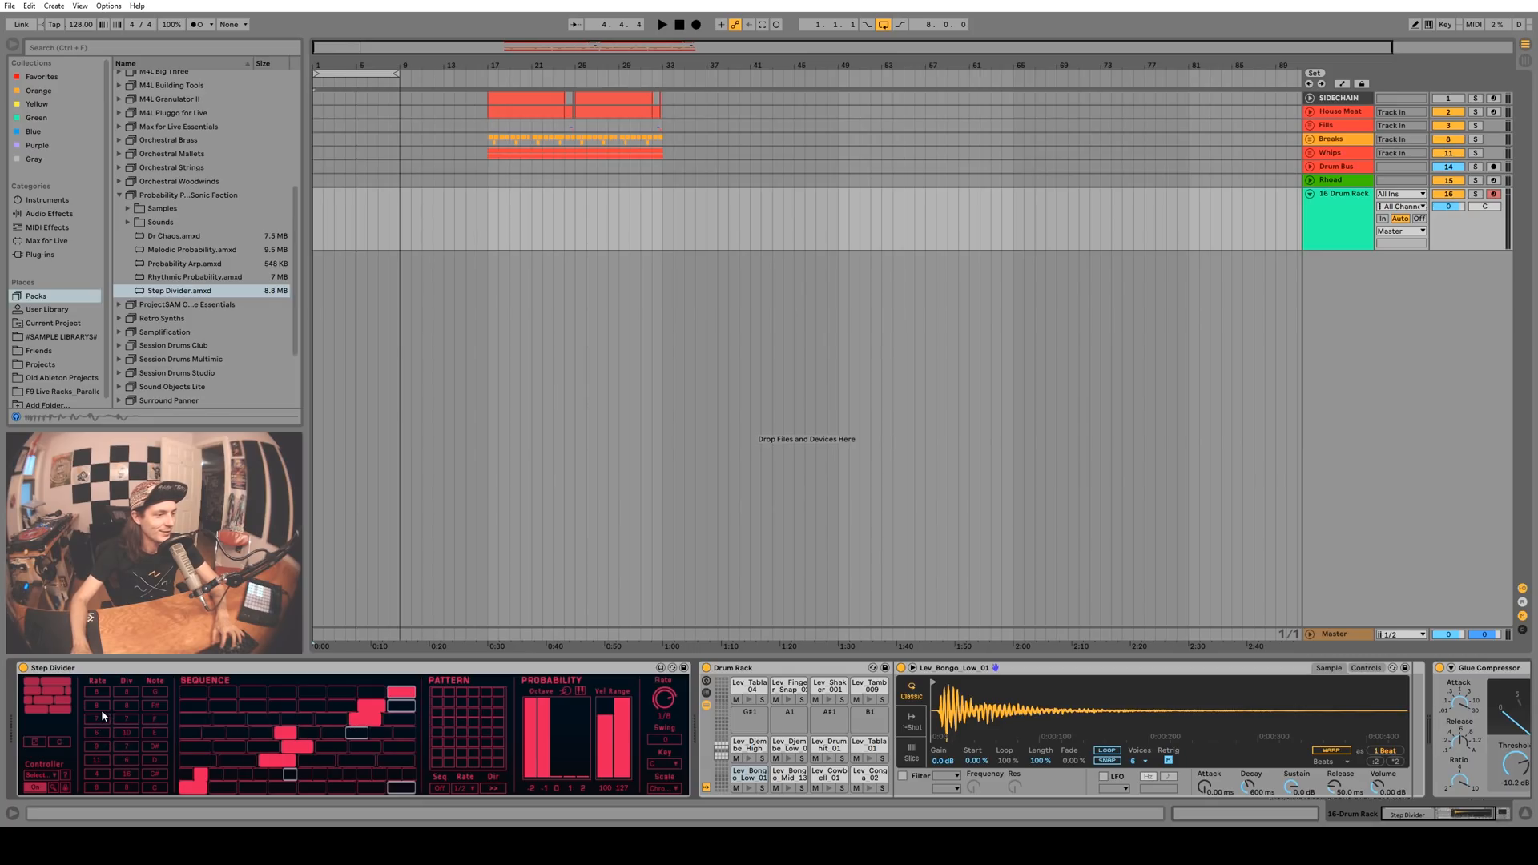
Adjust step rates to vary the sequence's pitches and lengths, then play it
left_click(662, 24)
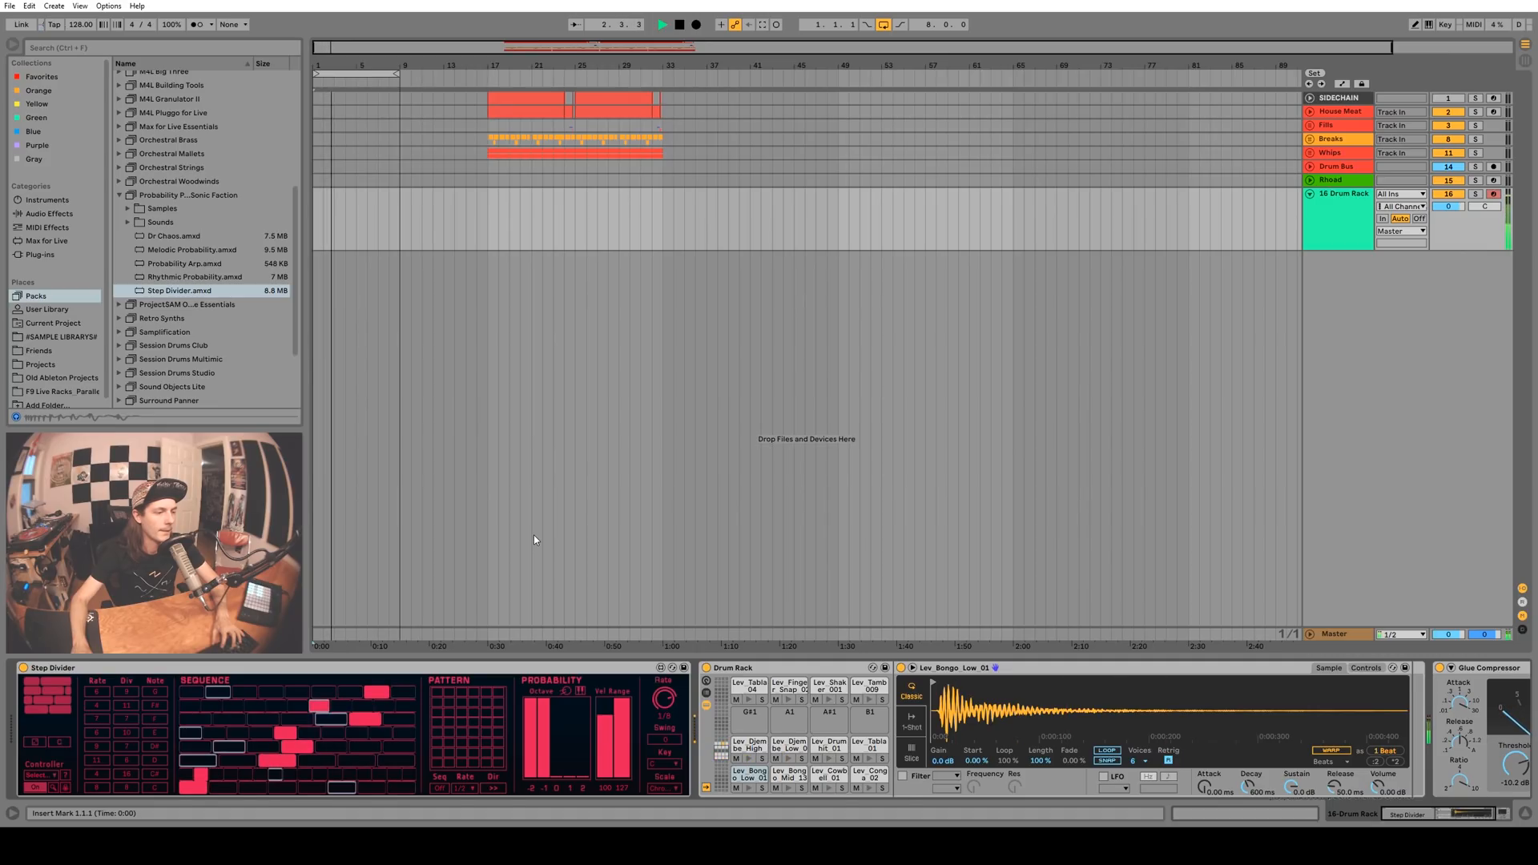
left_click(662, 24)
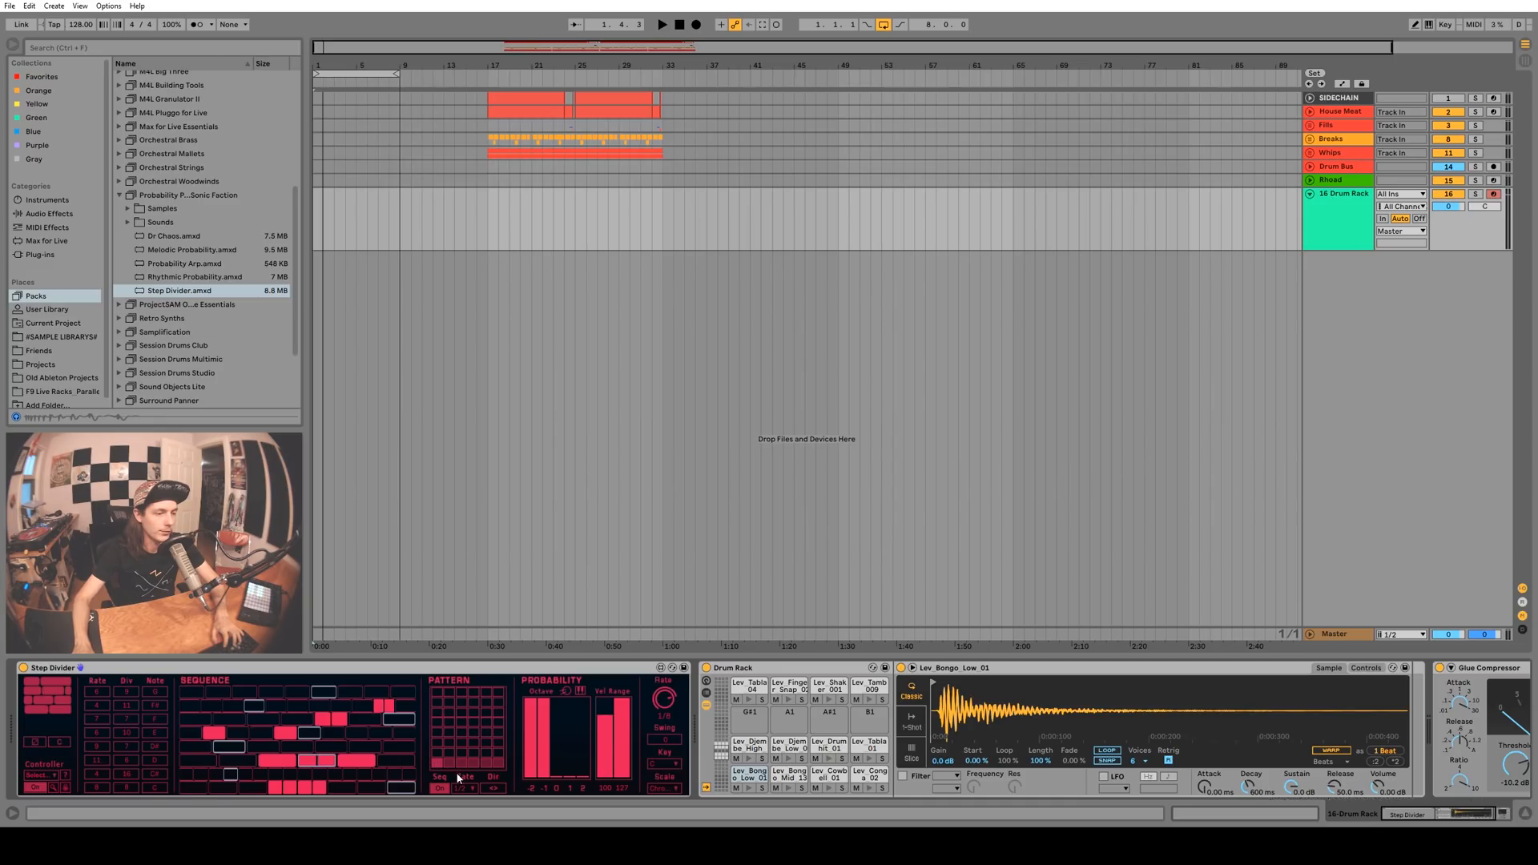
mouse_move(495, 798)
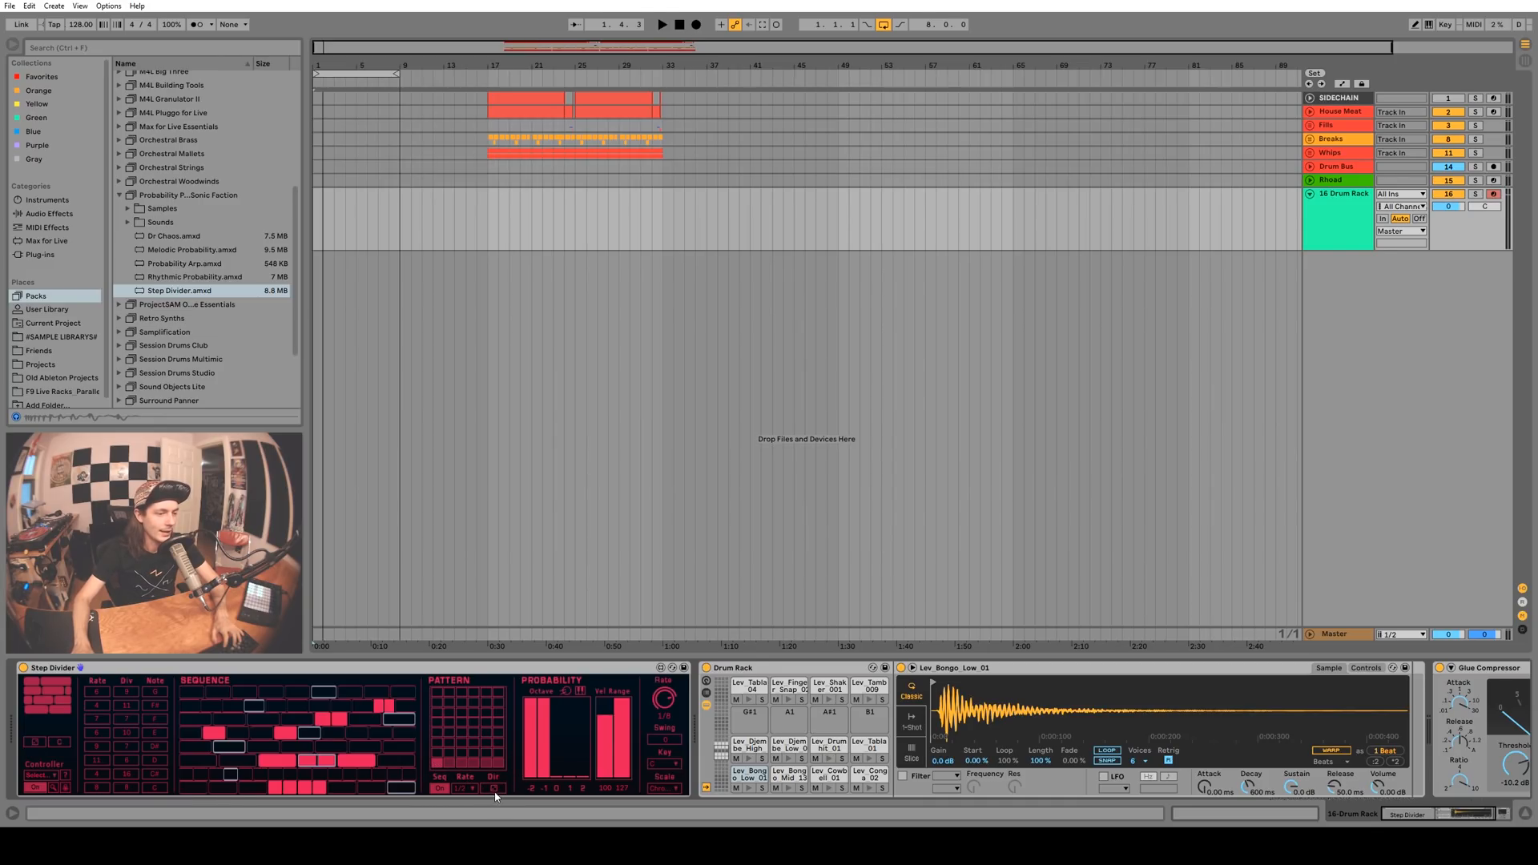
mouse_move(190, 771)
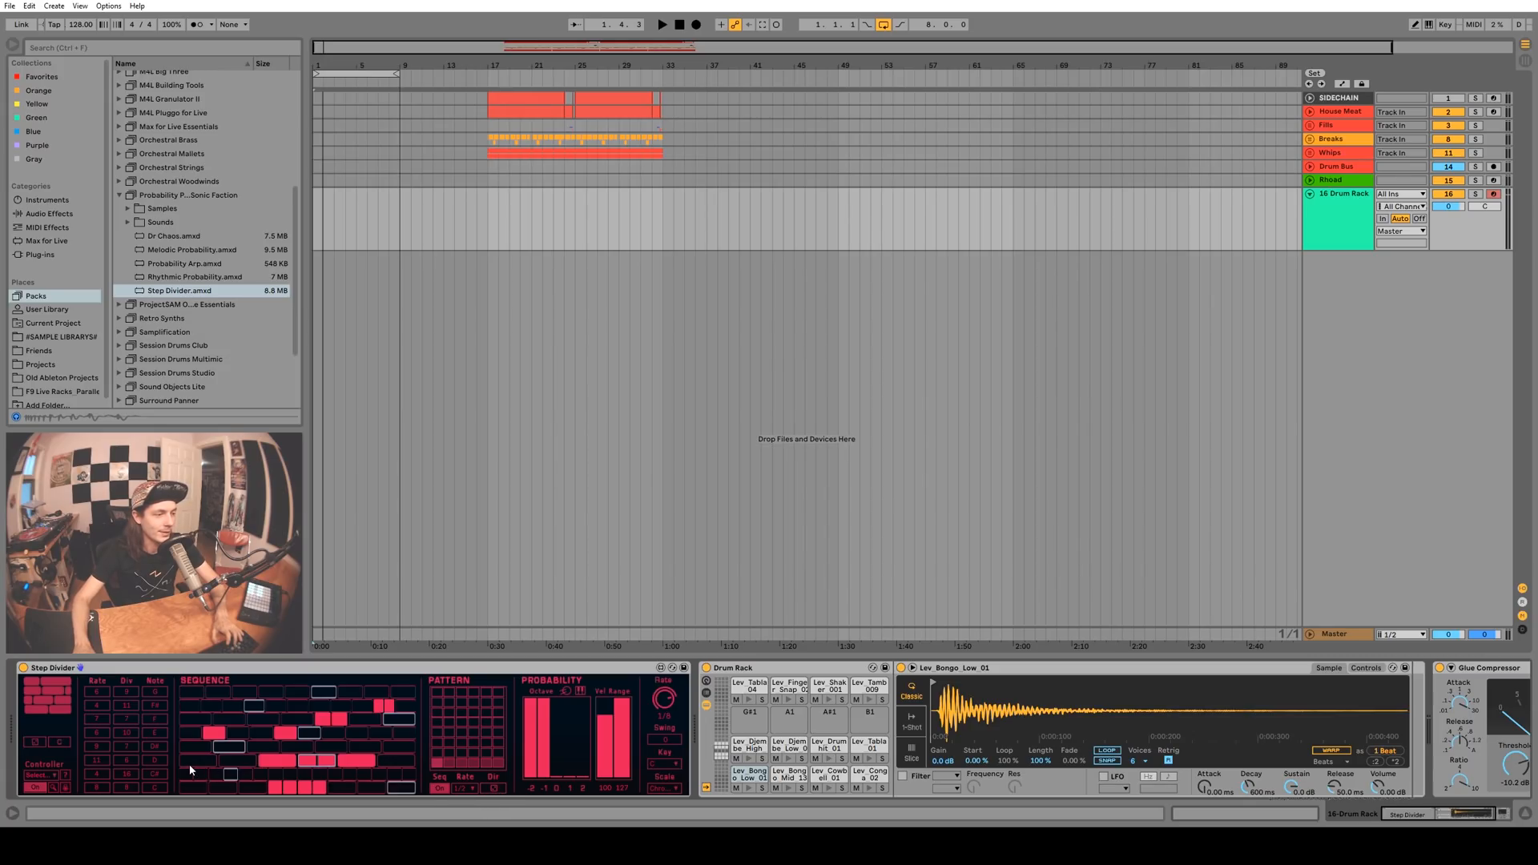
Add more sequence steps with Seq On enabled in the Pattern section
left_click(661, 24)
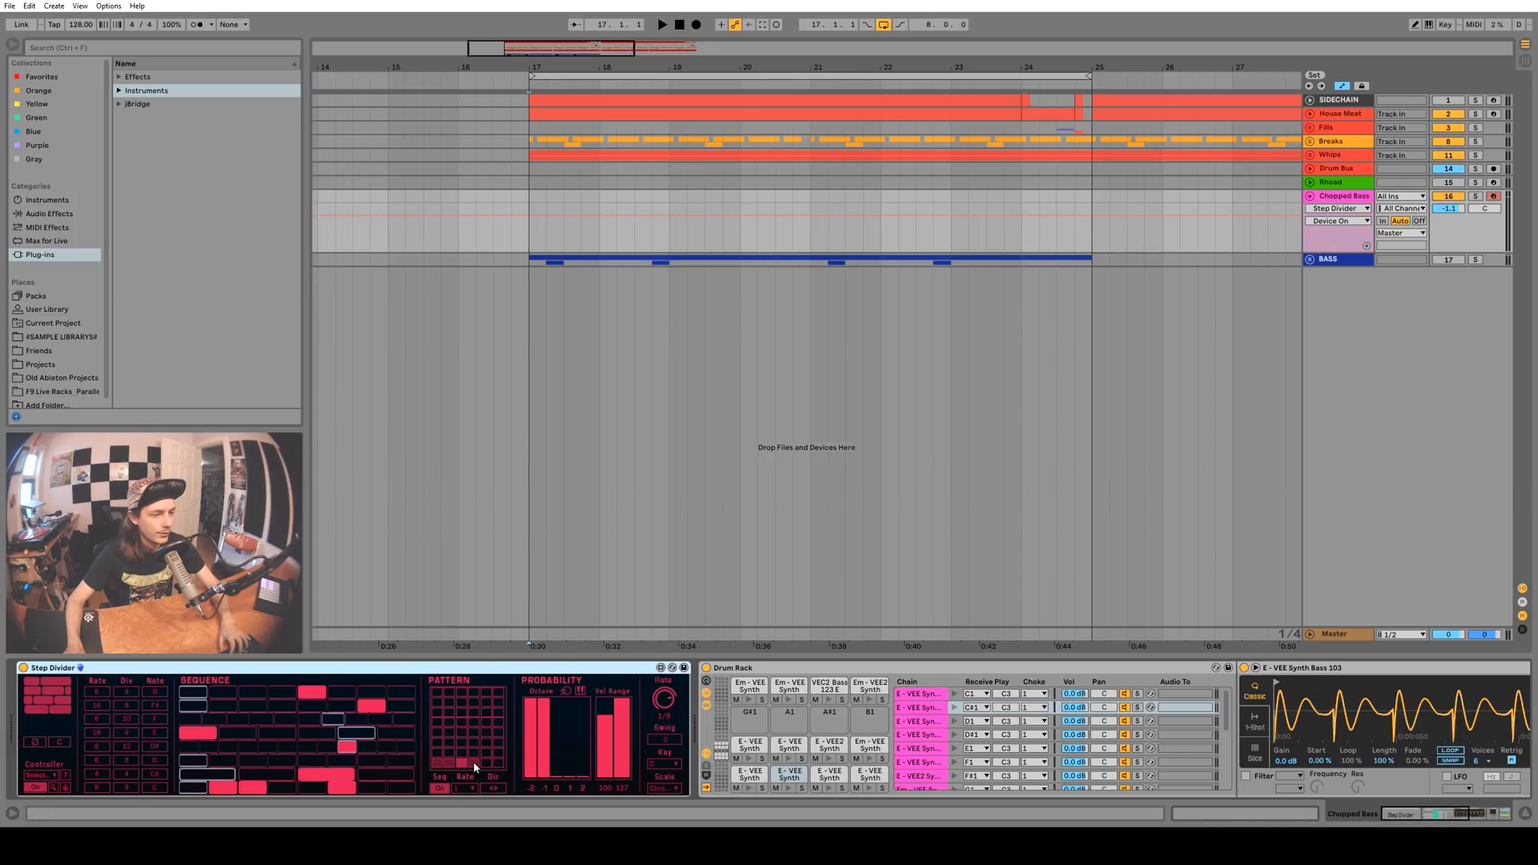
mouse_move(439, 697)
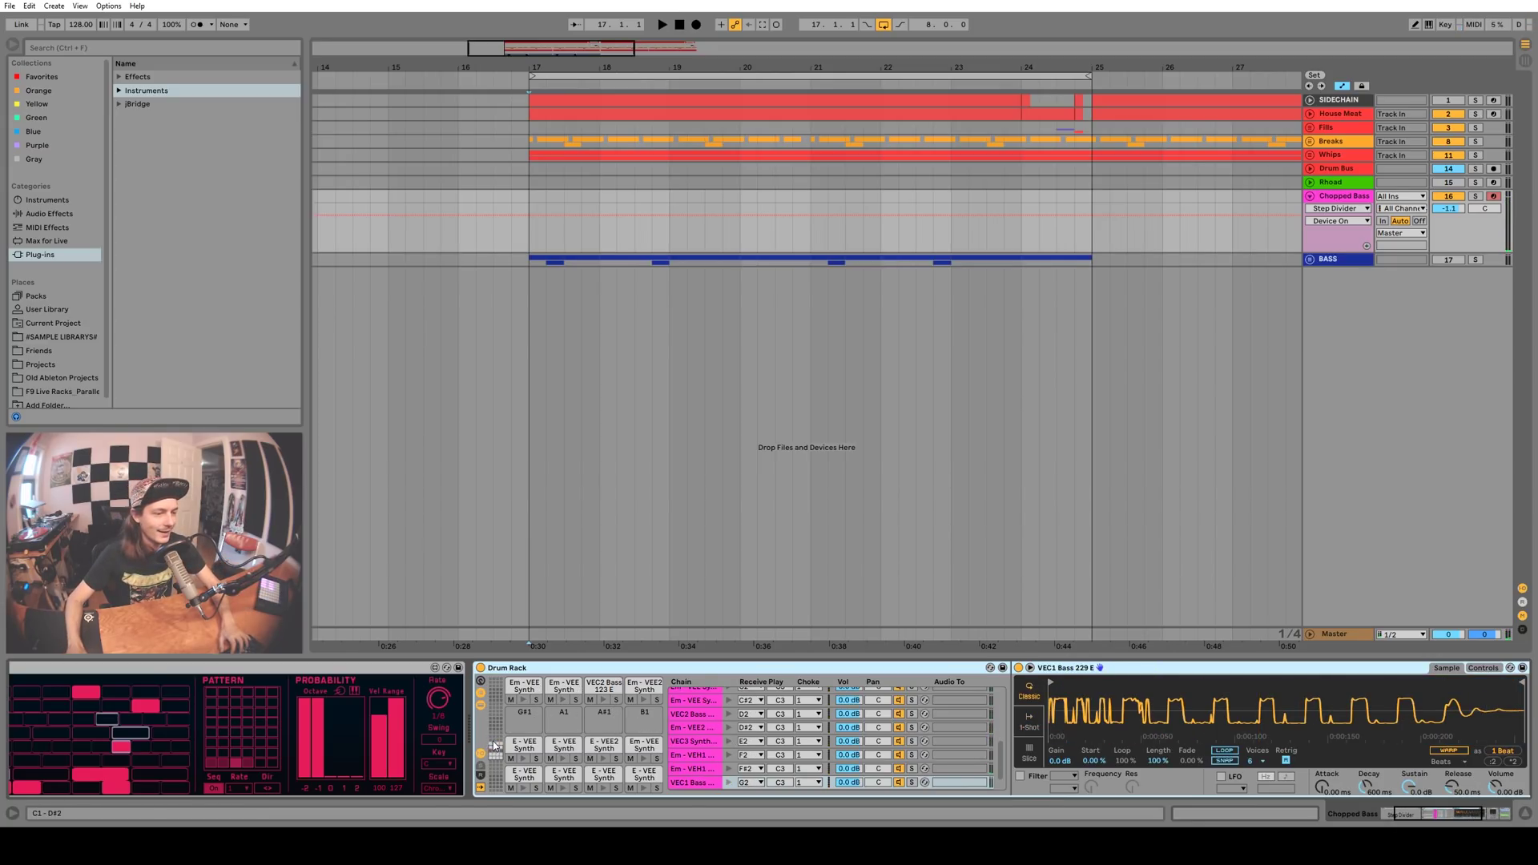
Select the Chopped Bass track showing Step Divider and the E-VEE Drum Rack, and play the arrangement
left_click(604, 775)
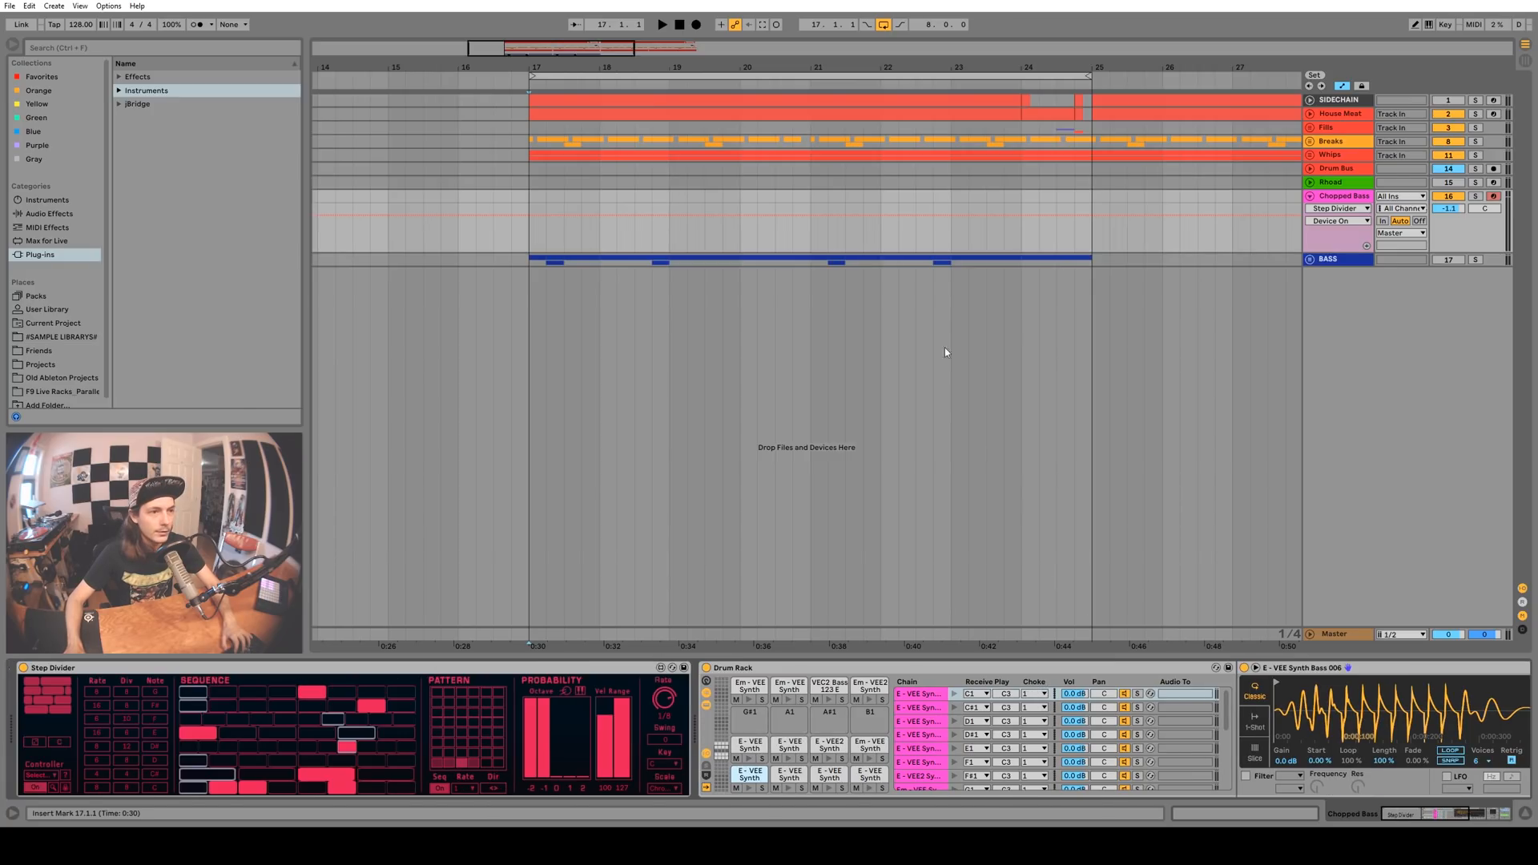
left_click(1331, 181)
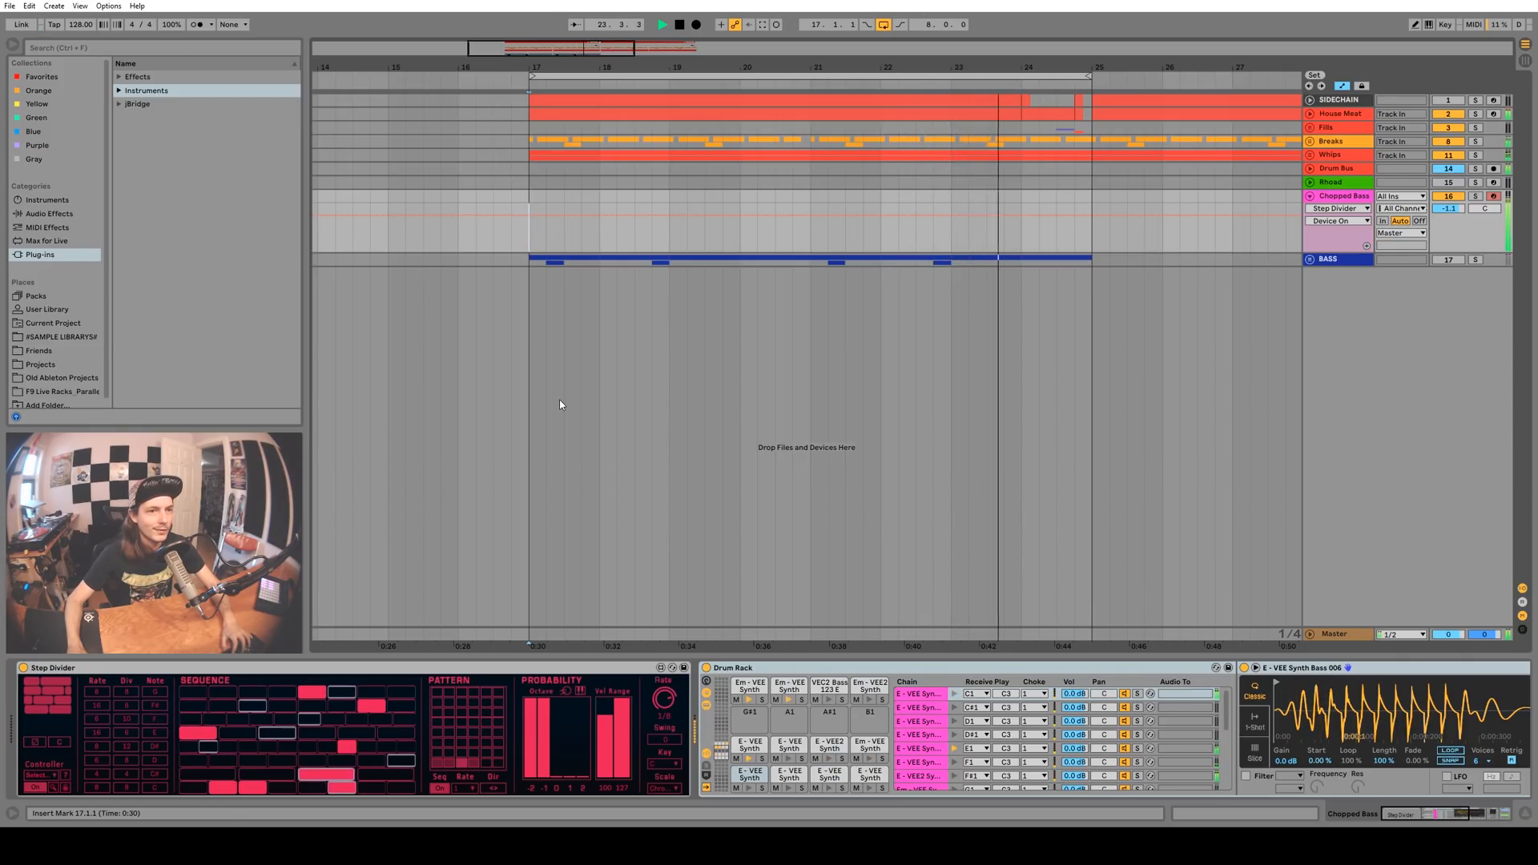
left_click(677, 24)
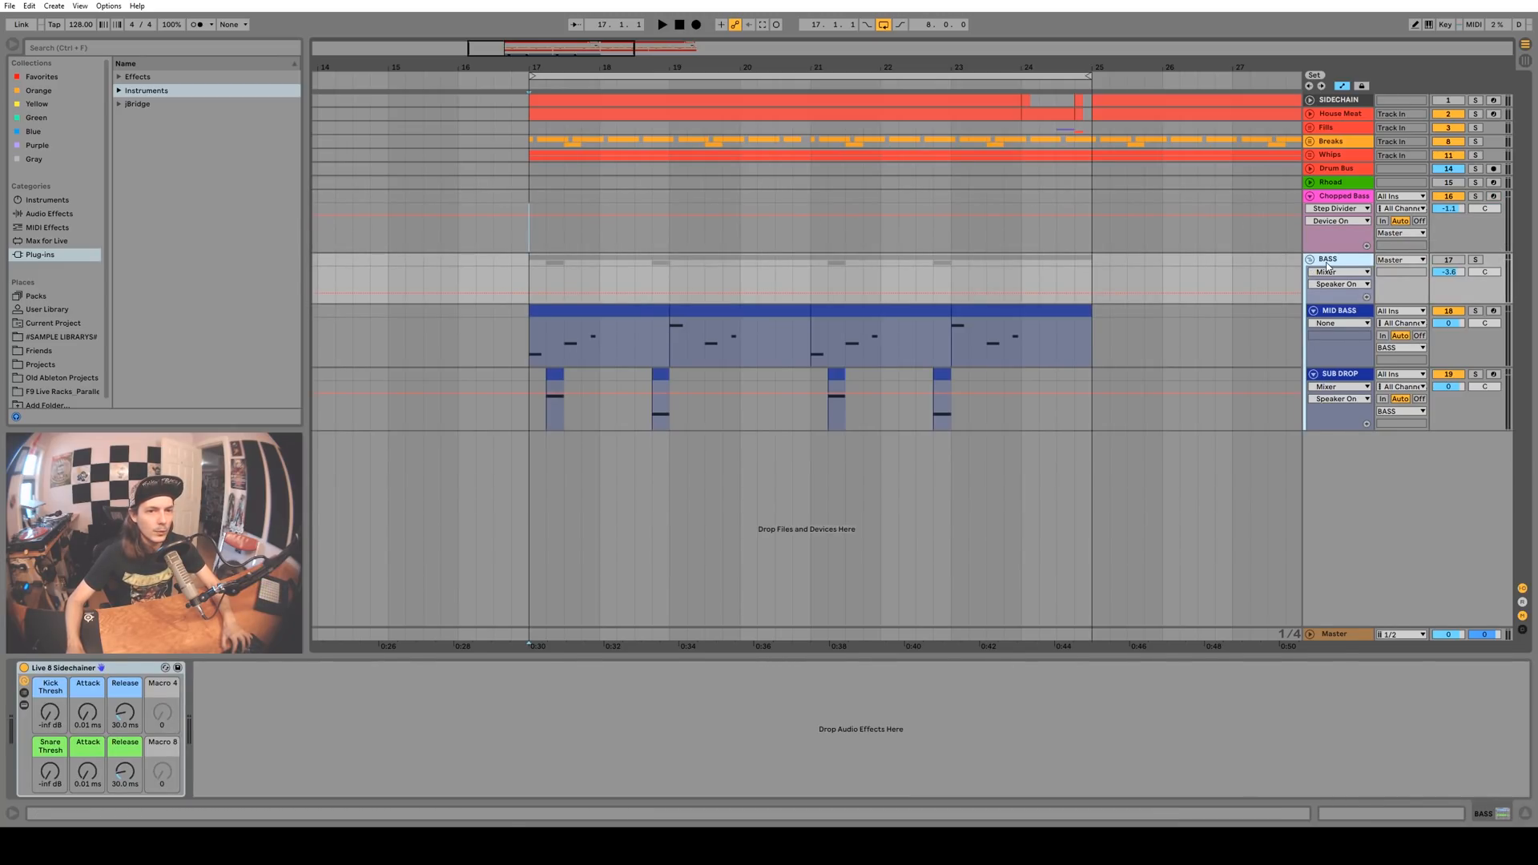
Unfold BASS, inspect MID BASS's Serum interface, then view SUB DROP's devices
left_click(1446, 259)
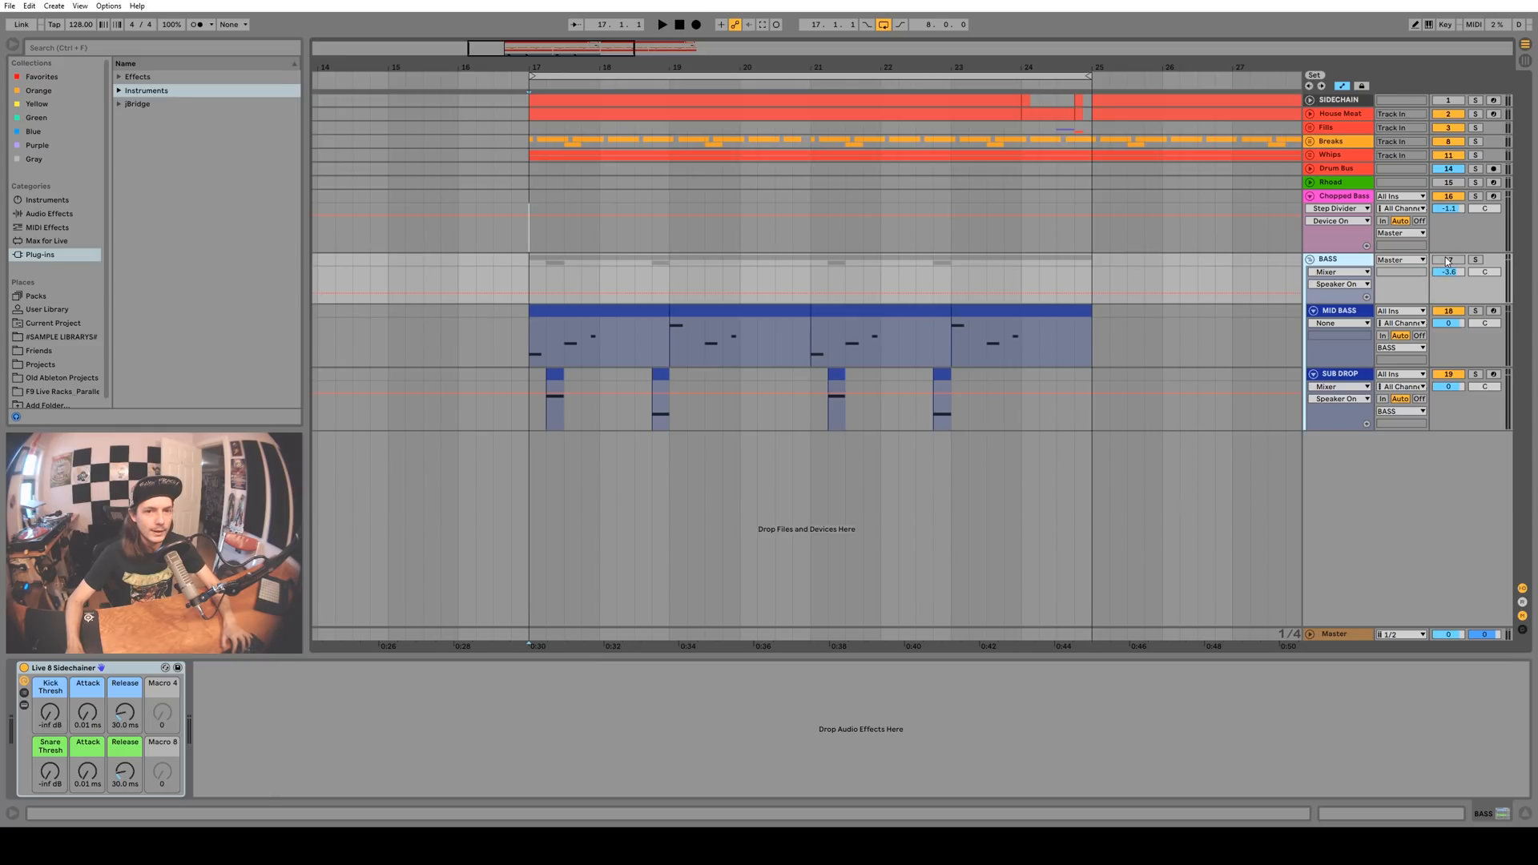
left_click(1339, 309)
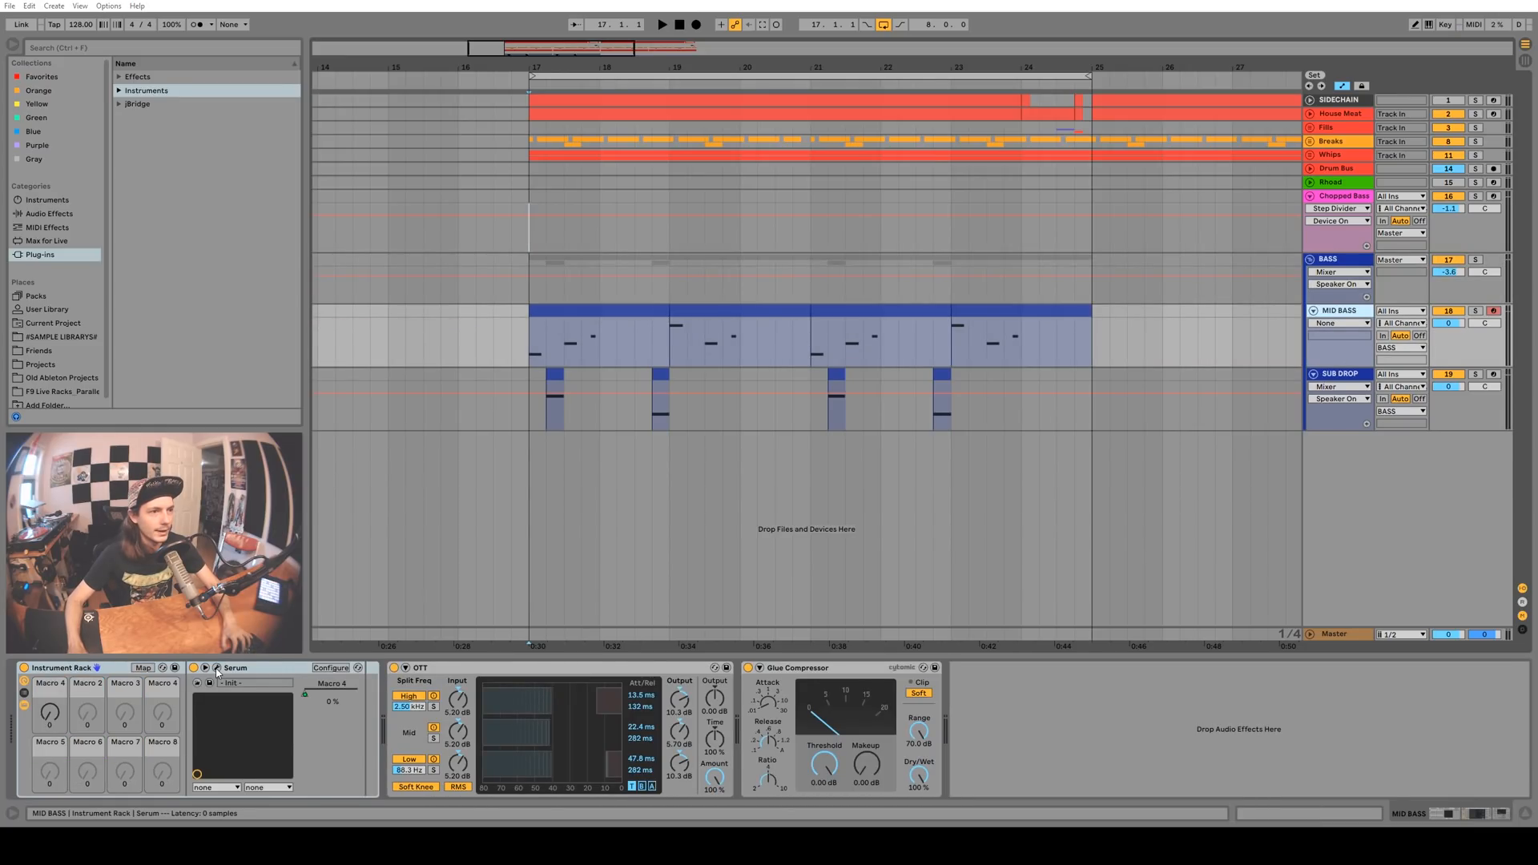
left_click(205, 666)
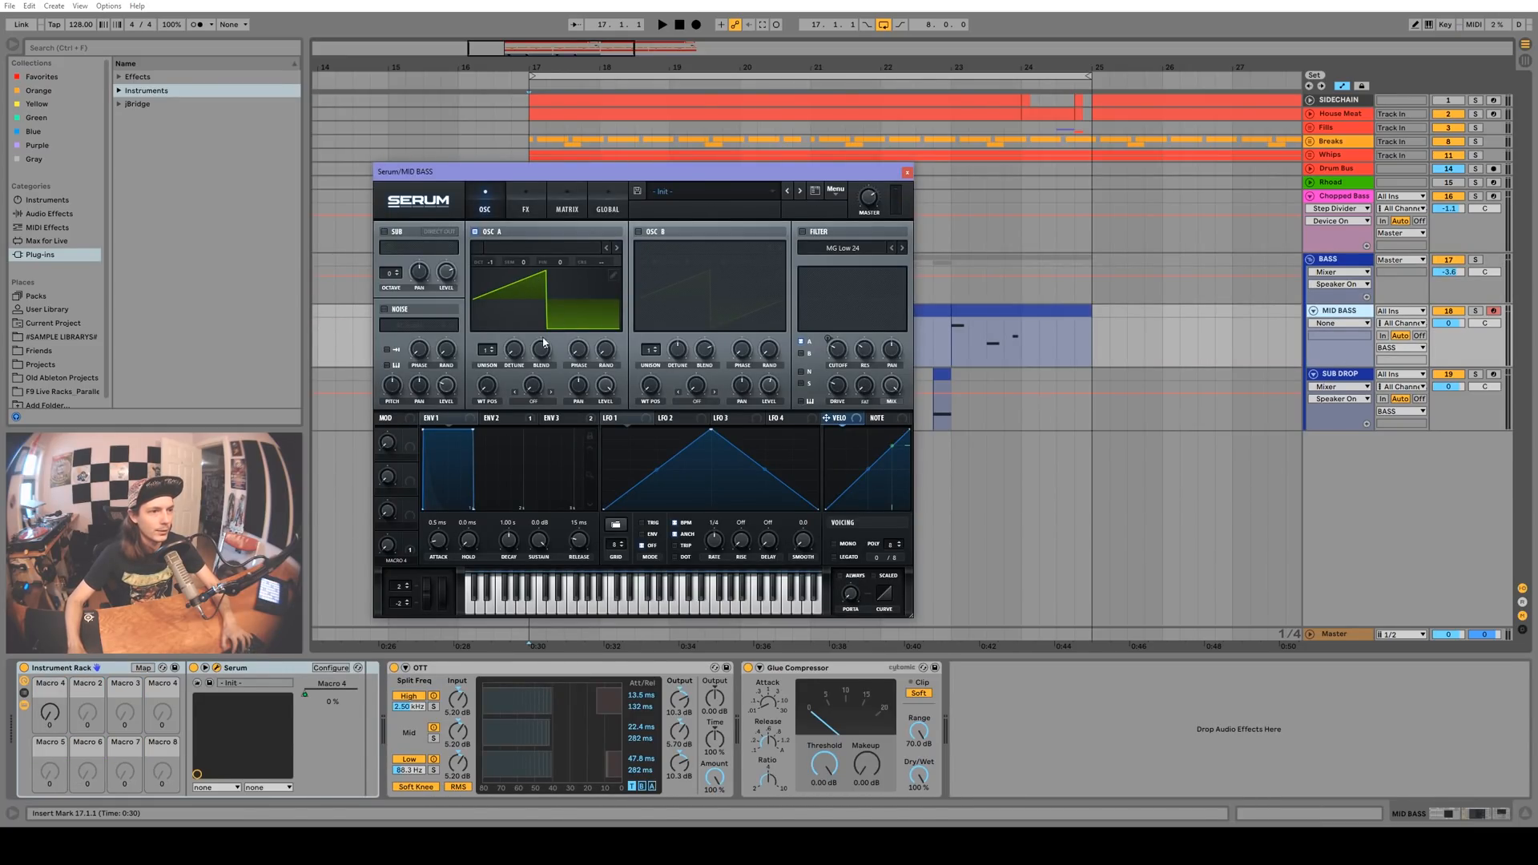
left_click(905, 171)
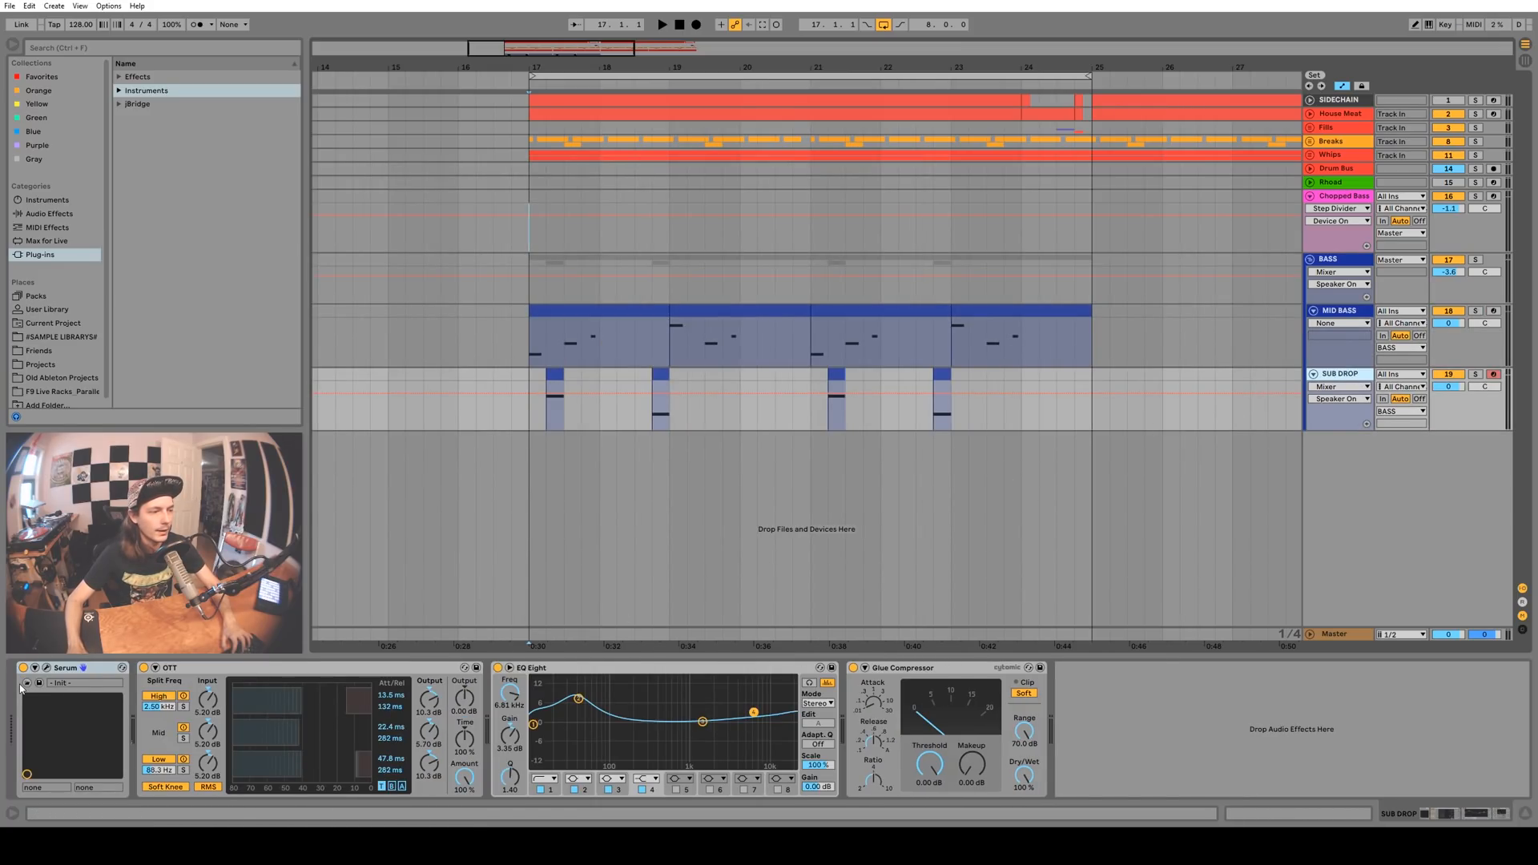
left_click(21, 668)
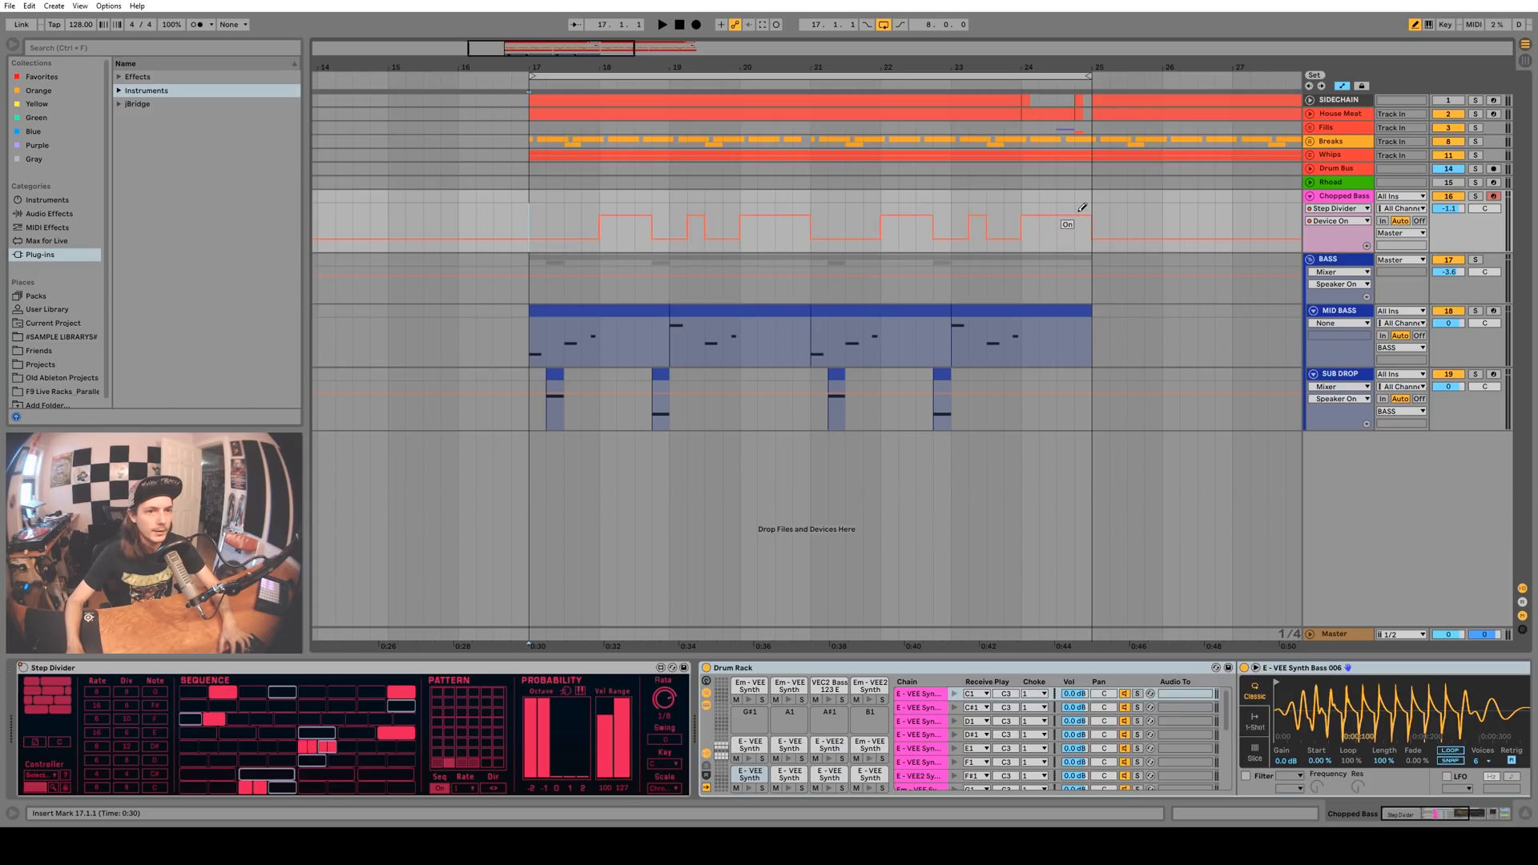
Select the Rhodes track and list the Probability Pack by Sonic Faction devices in the browser
left_click(662, 24)
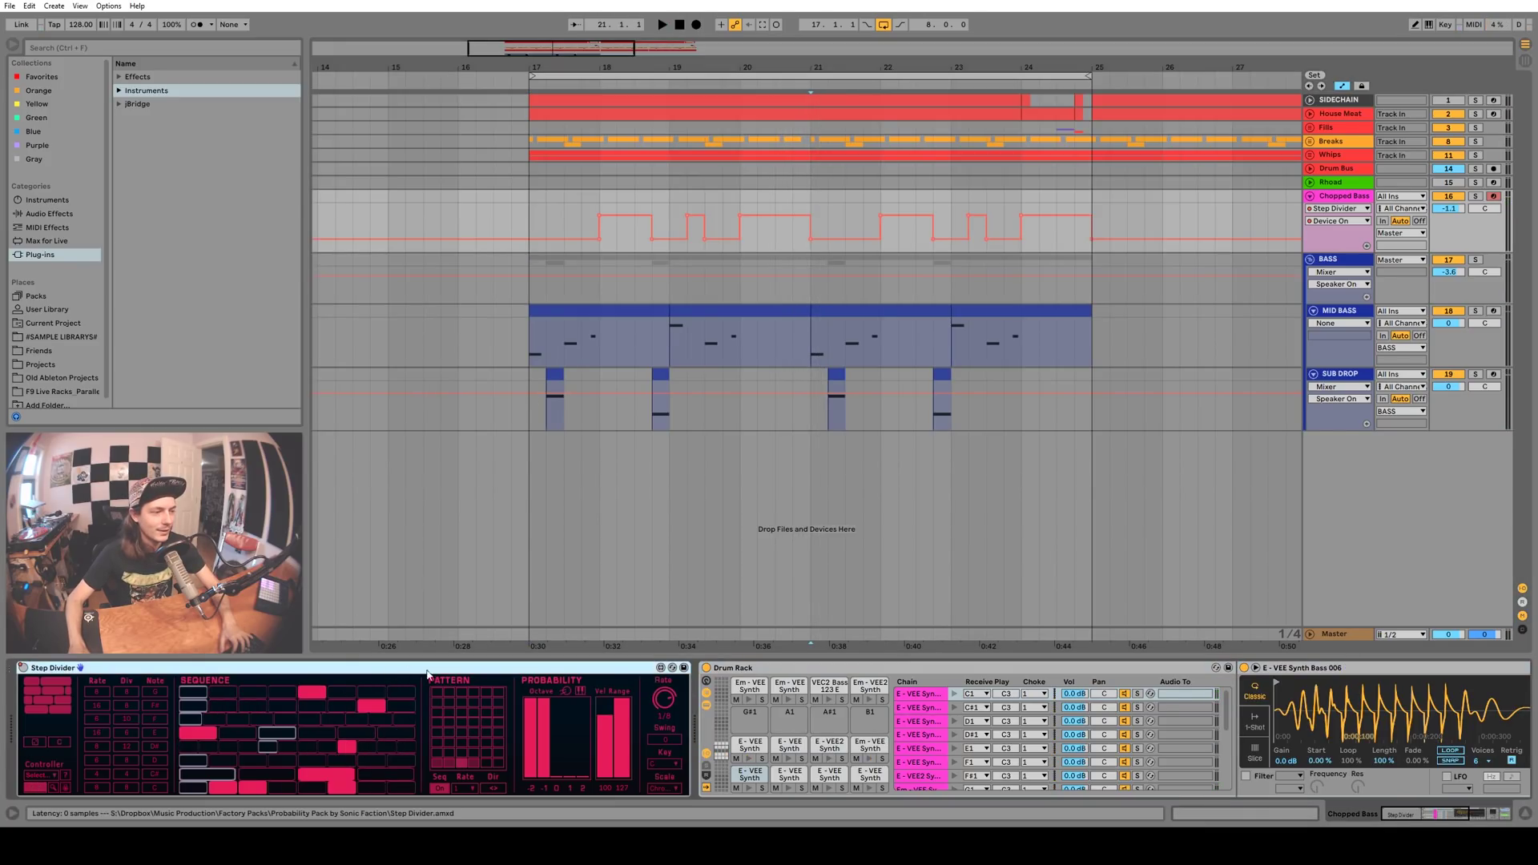
left_click(608, 235)
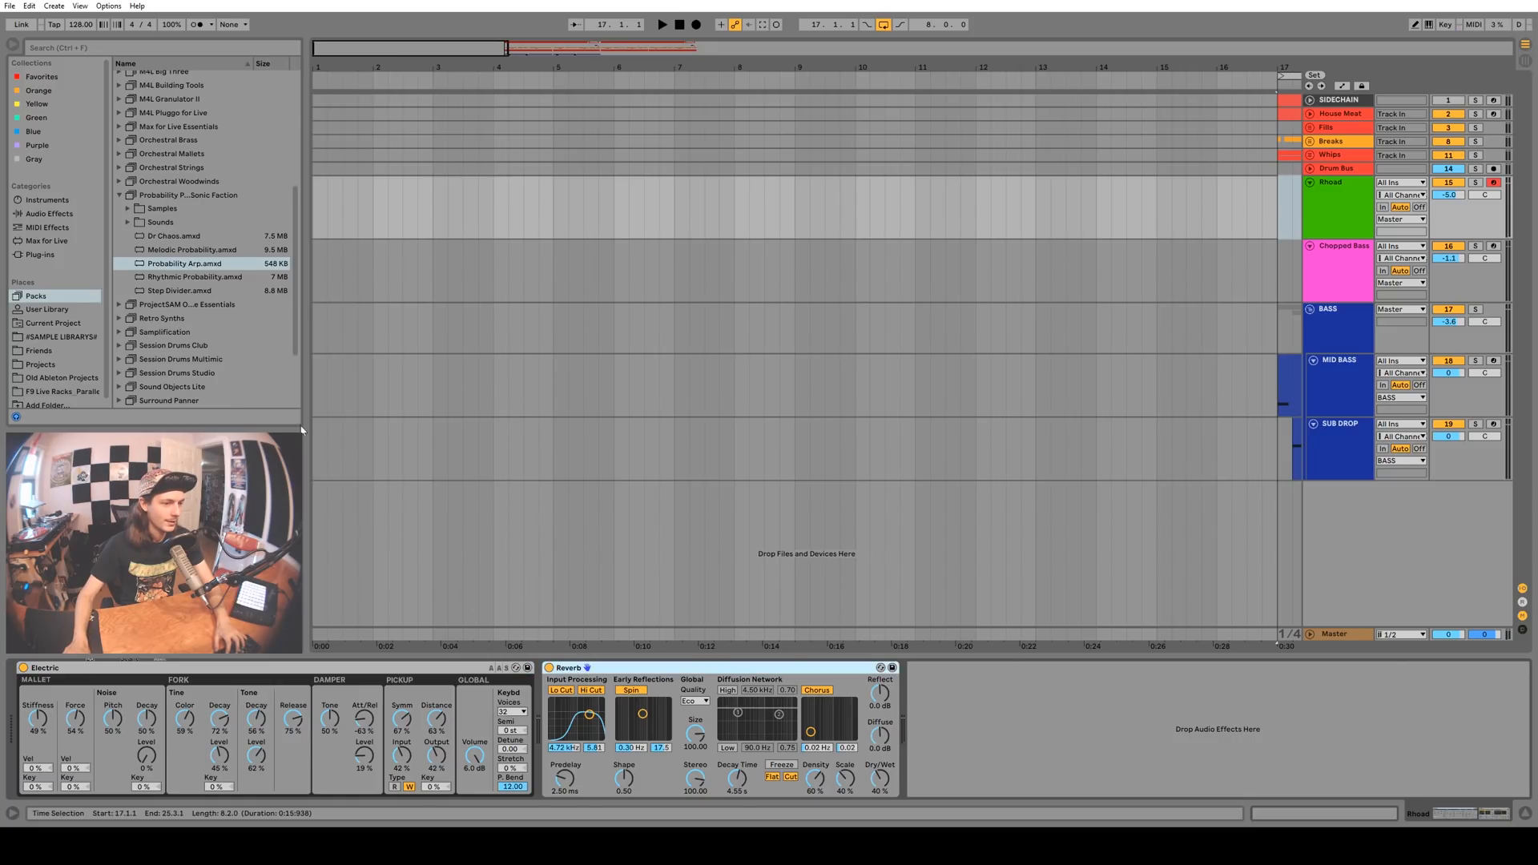
Load Probability Arp.amxd at the front of the Rhodes track's device chain
double_click(185, 263)
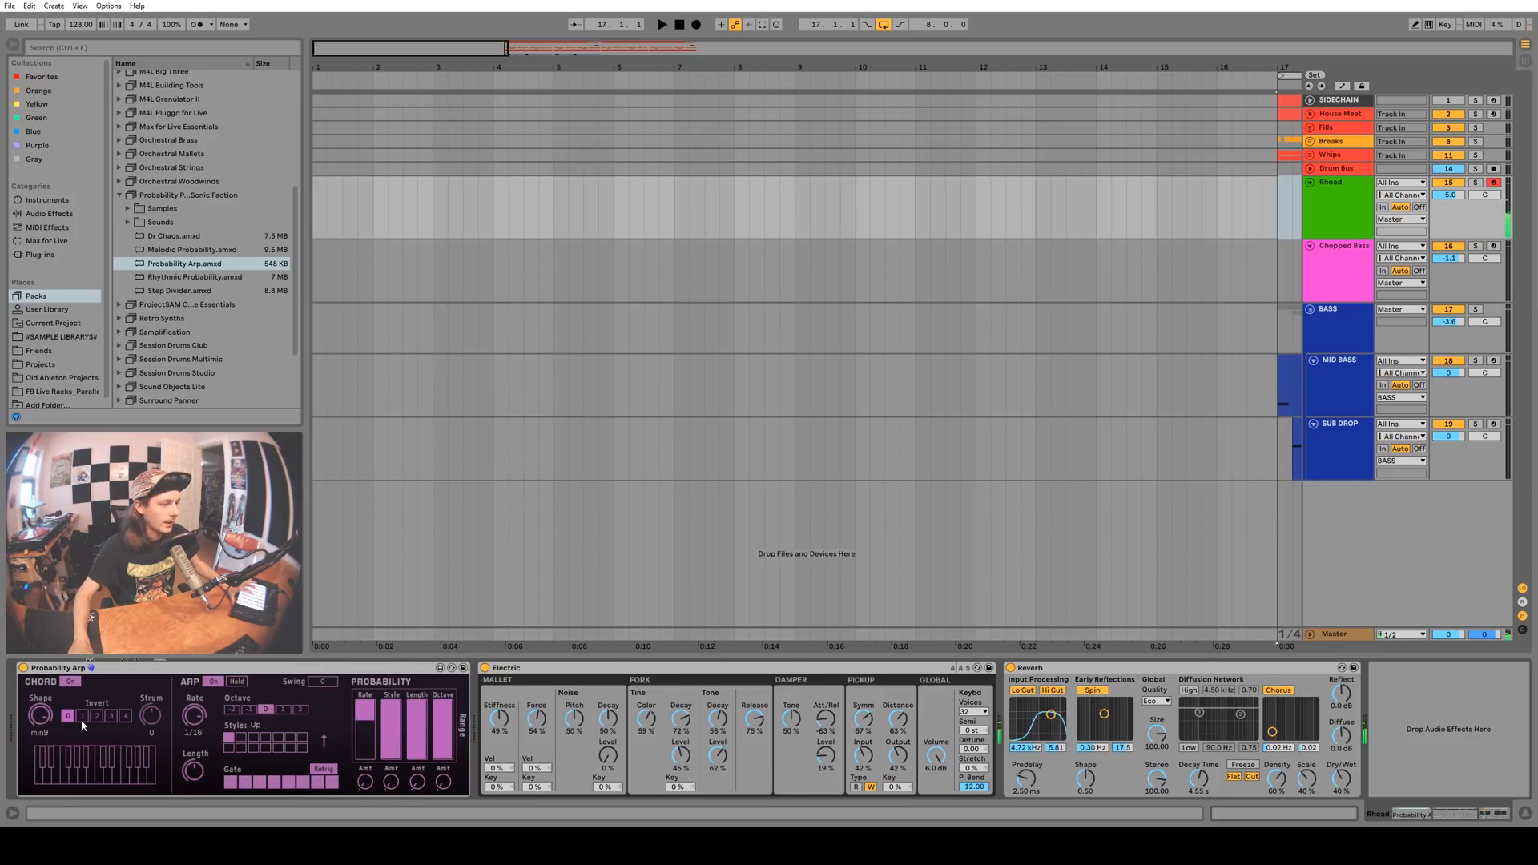
Enable two more chord inversions and toggle ARP off and back on to compare
left_click(82, 714)
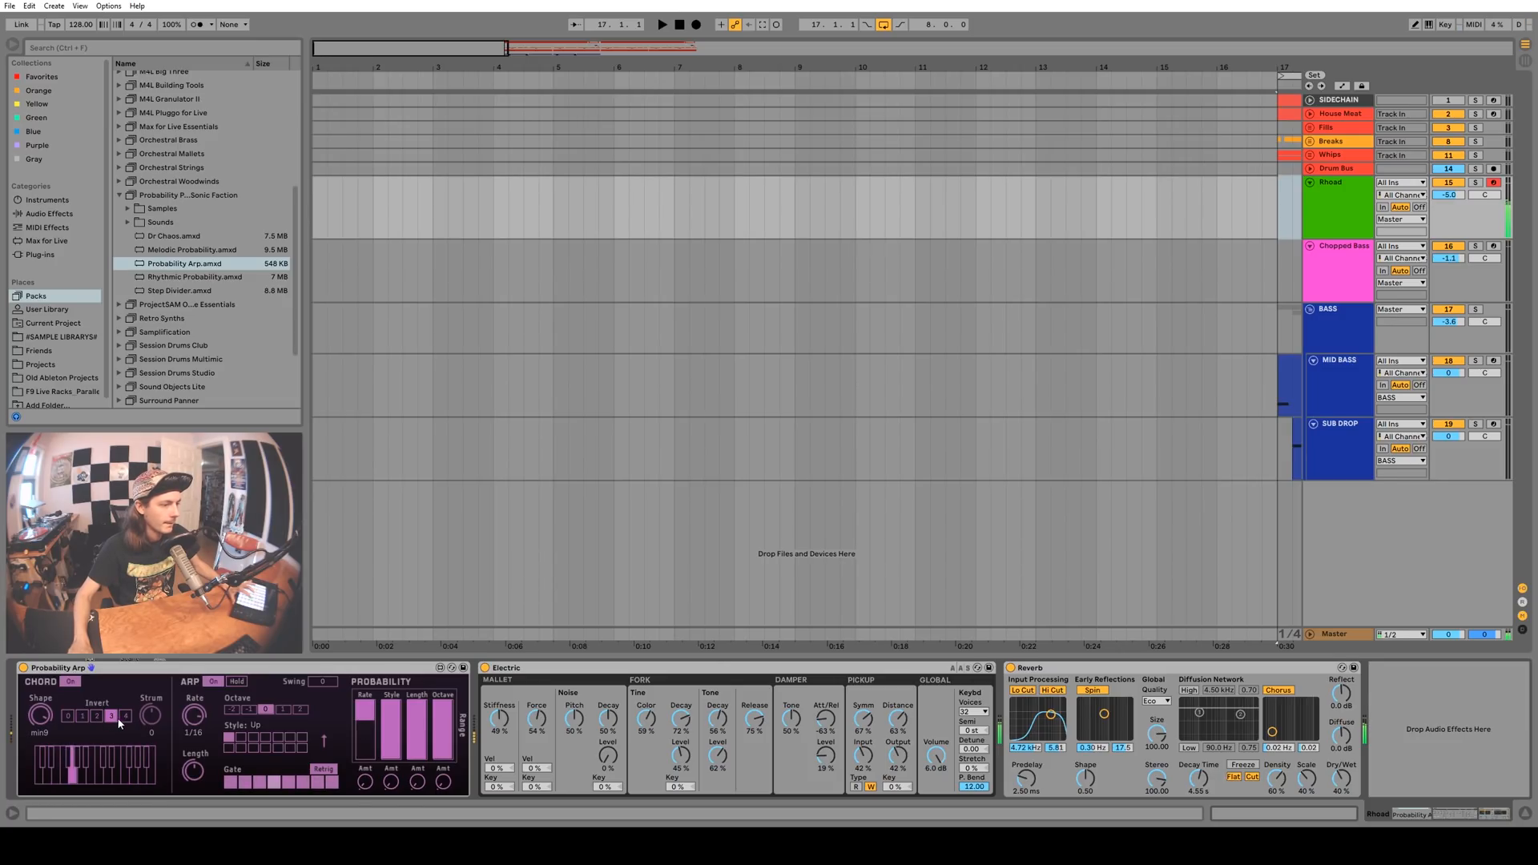
left_click(125, 716)
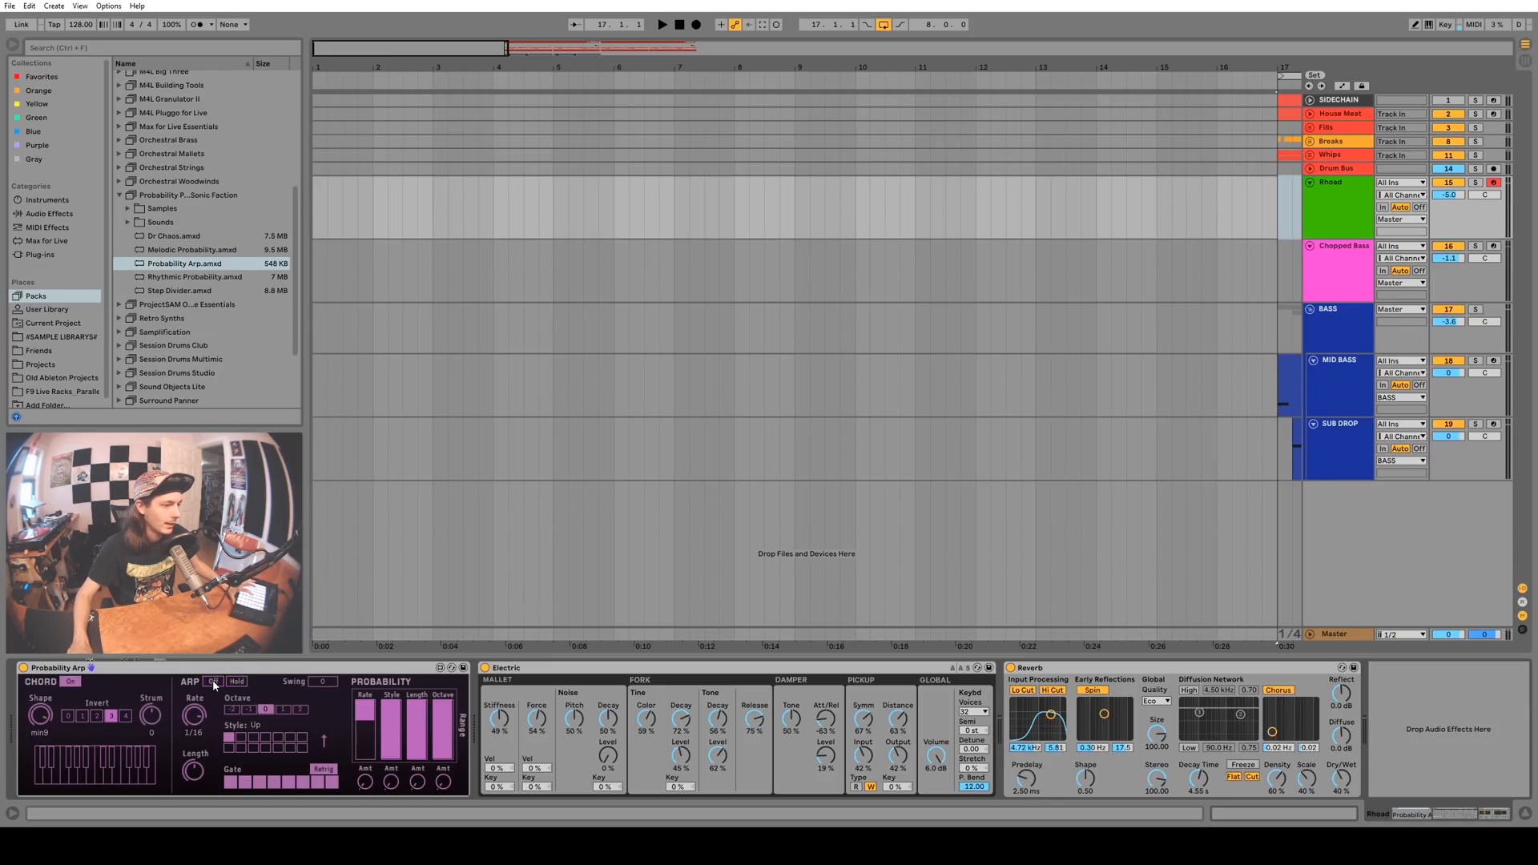
left_click(213, 682)
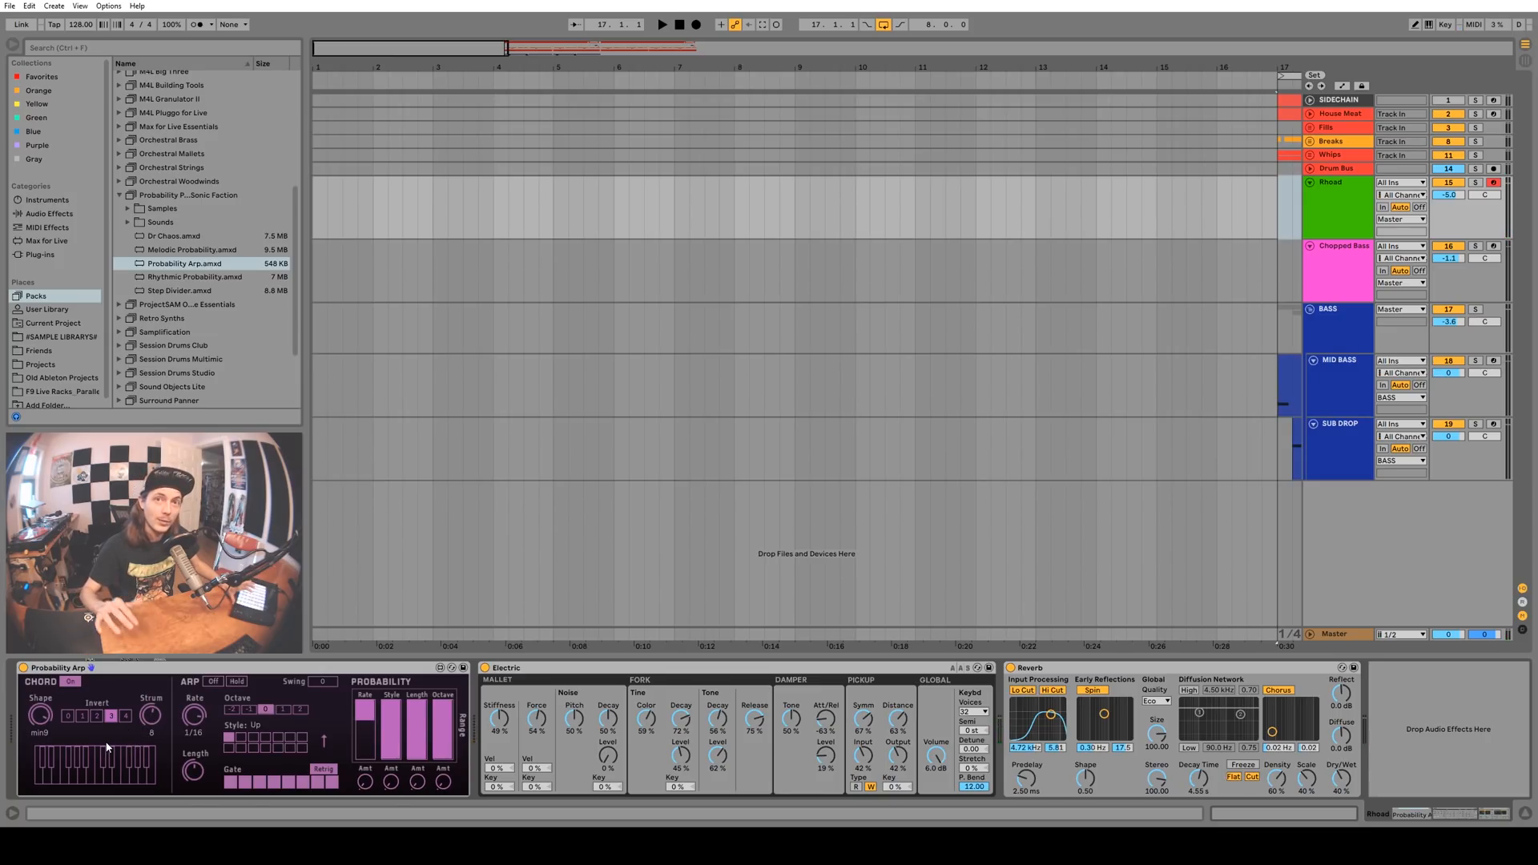
left_click(213, 682)
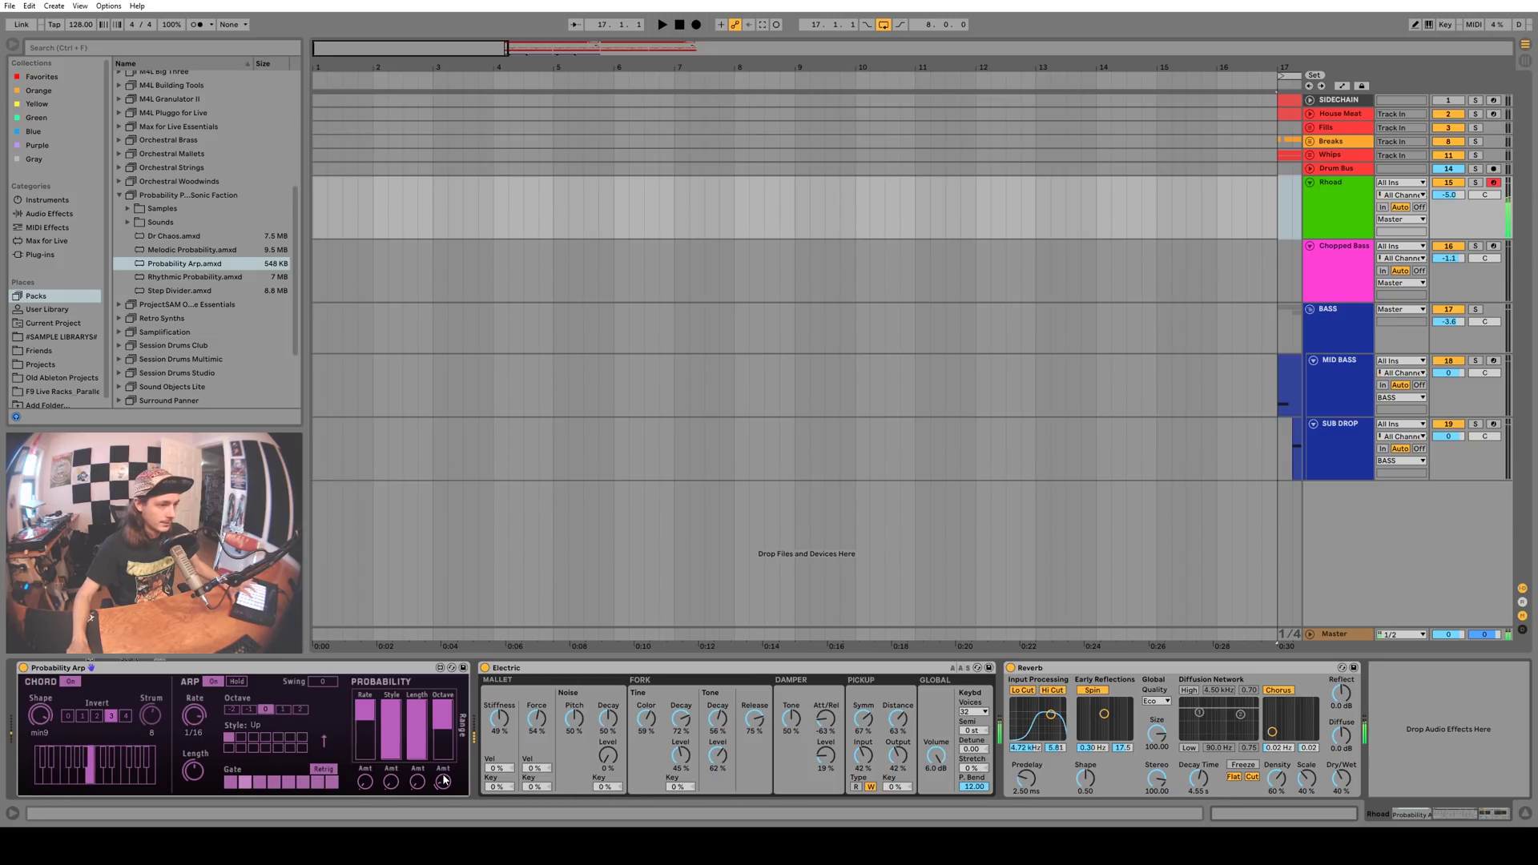
mouse_move(439, 778)
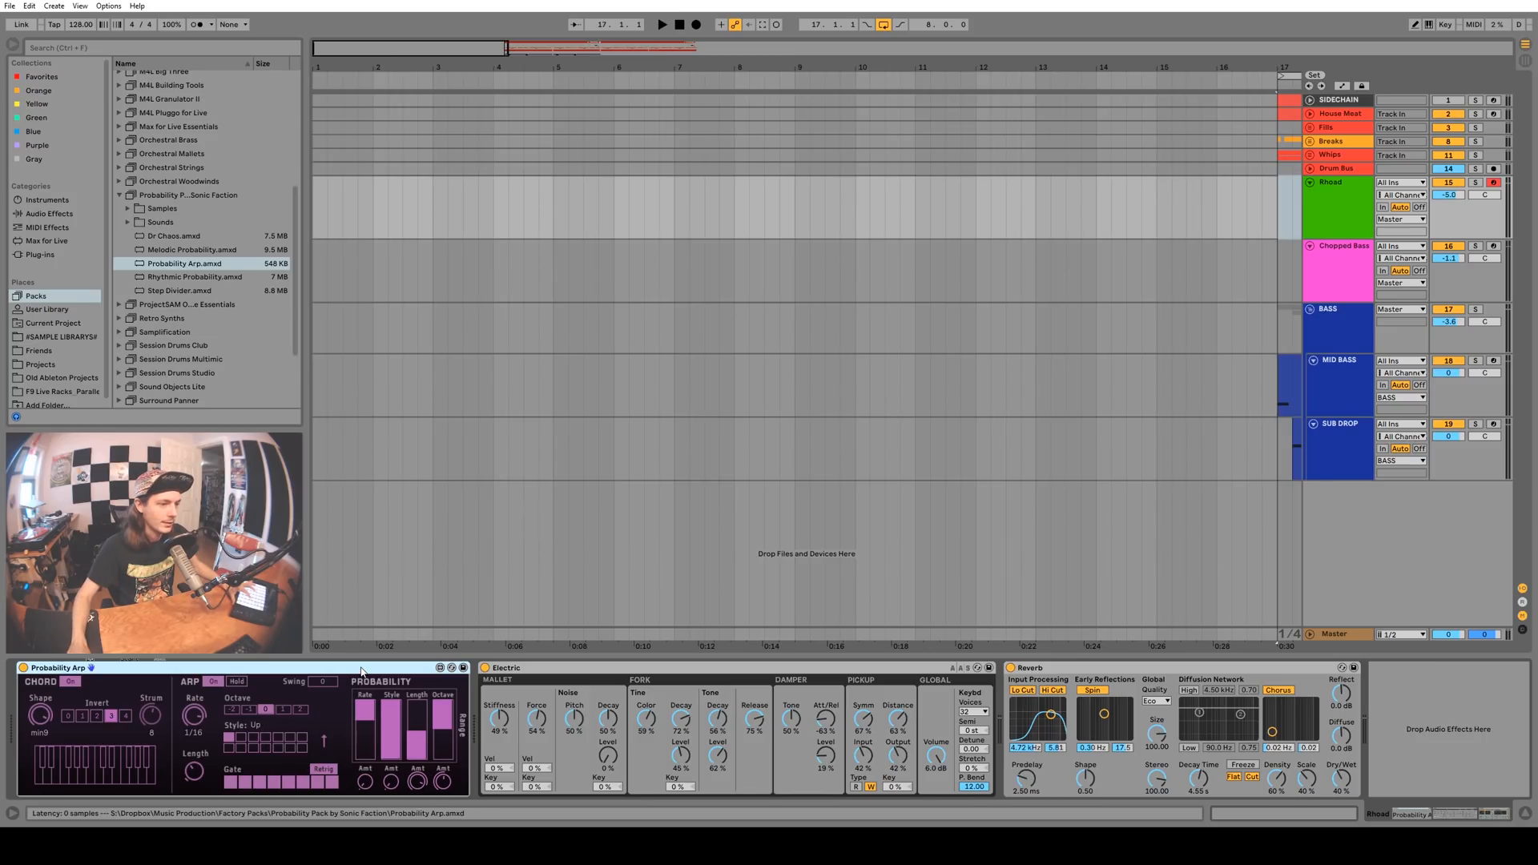
List the built-in MIDI effects and audition the Up & Down, Converge and Chord arpeggio styles
left_click(46, 225)
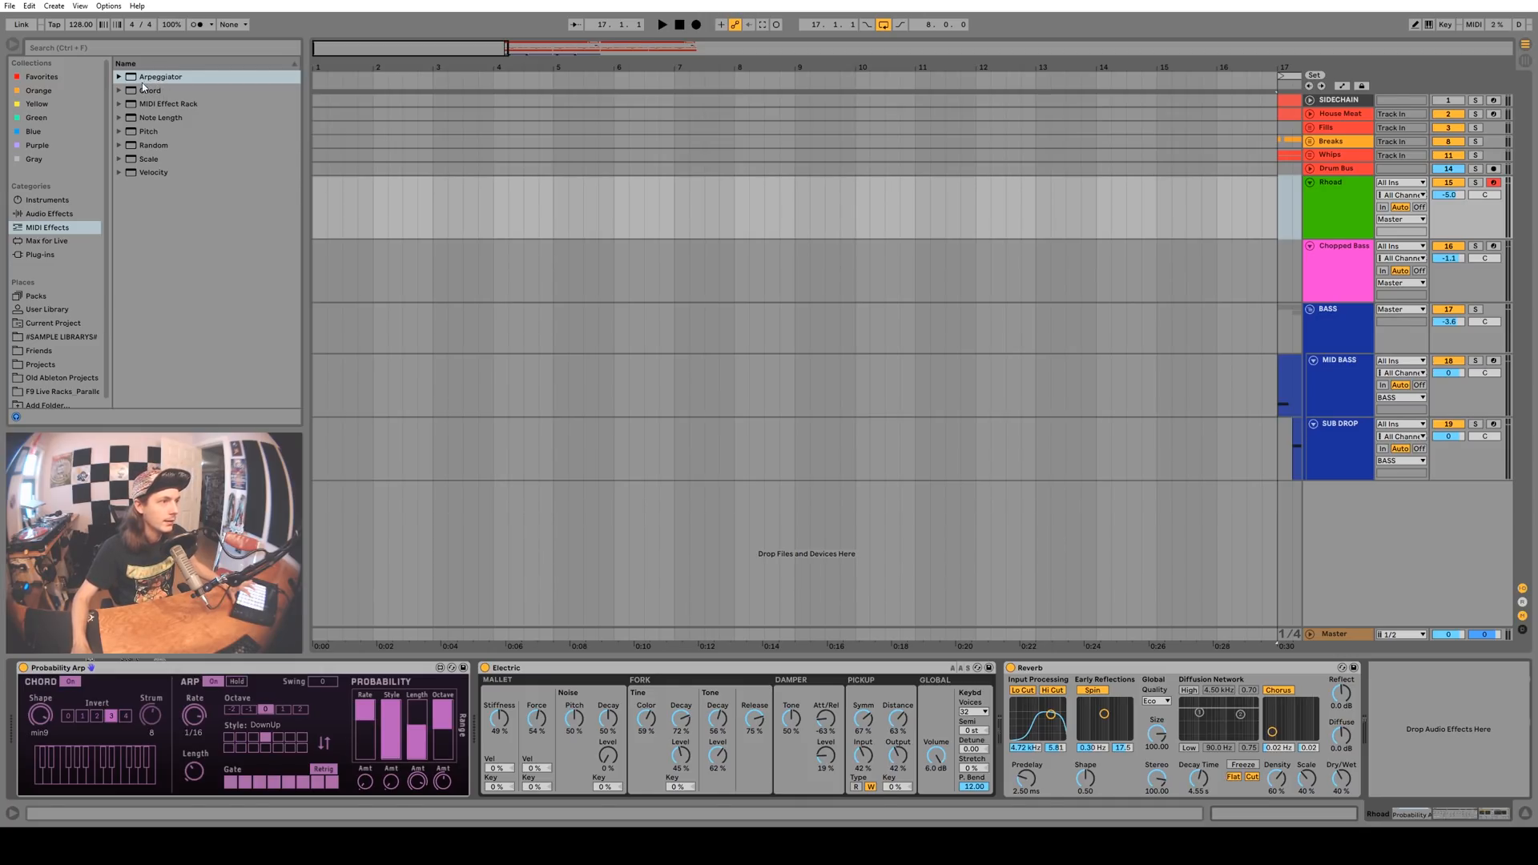
left_click(274, 724)
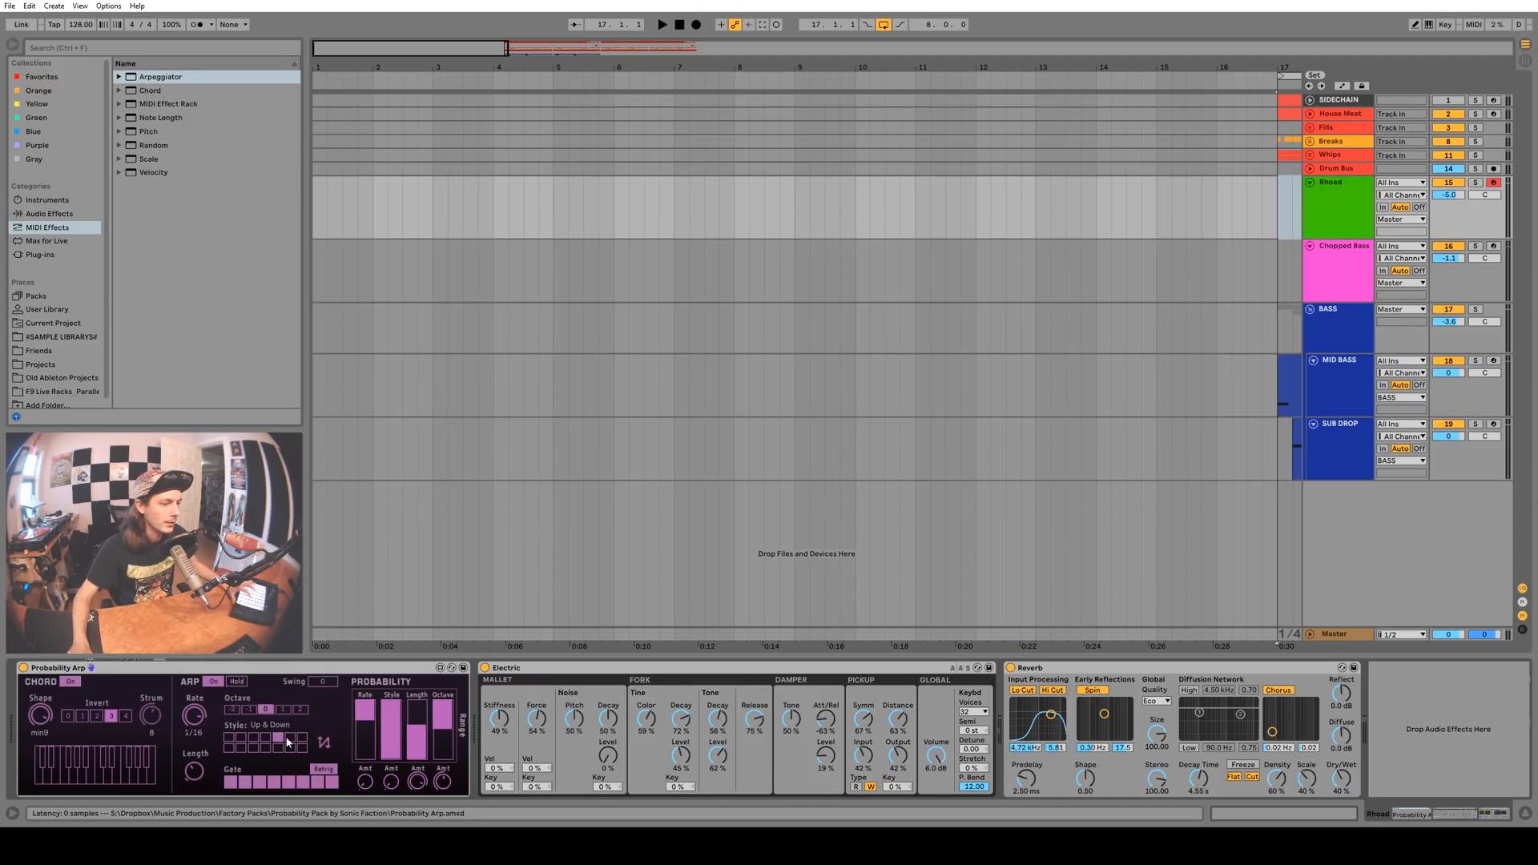
left_click(285, 740)
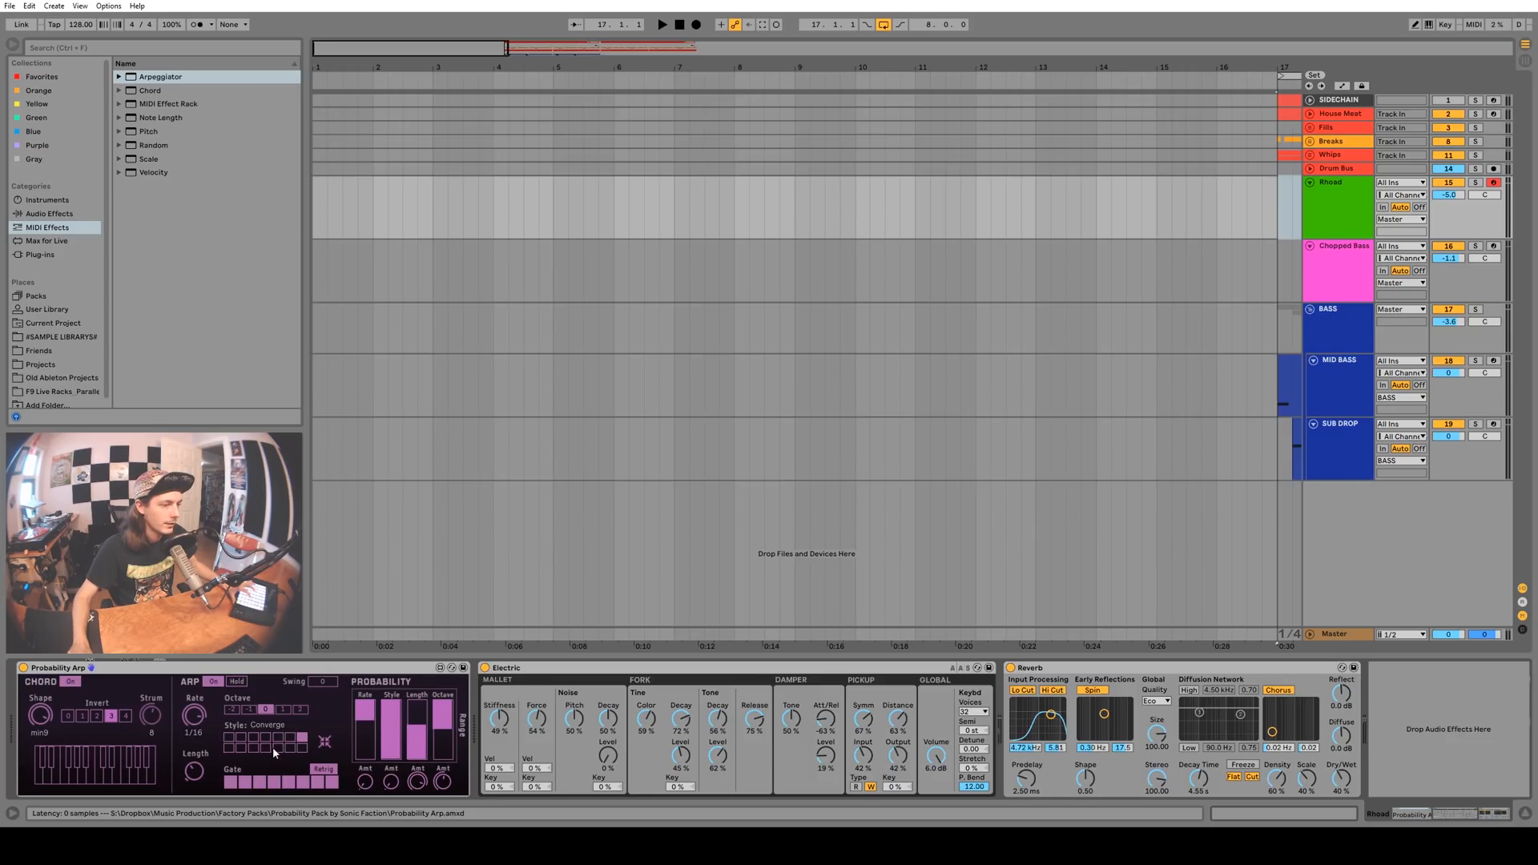
left_click(324, 745)
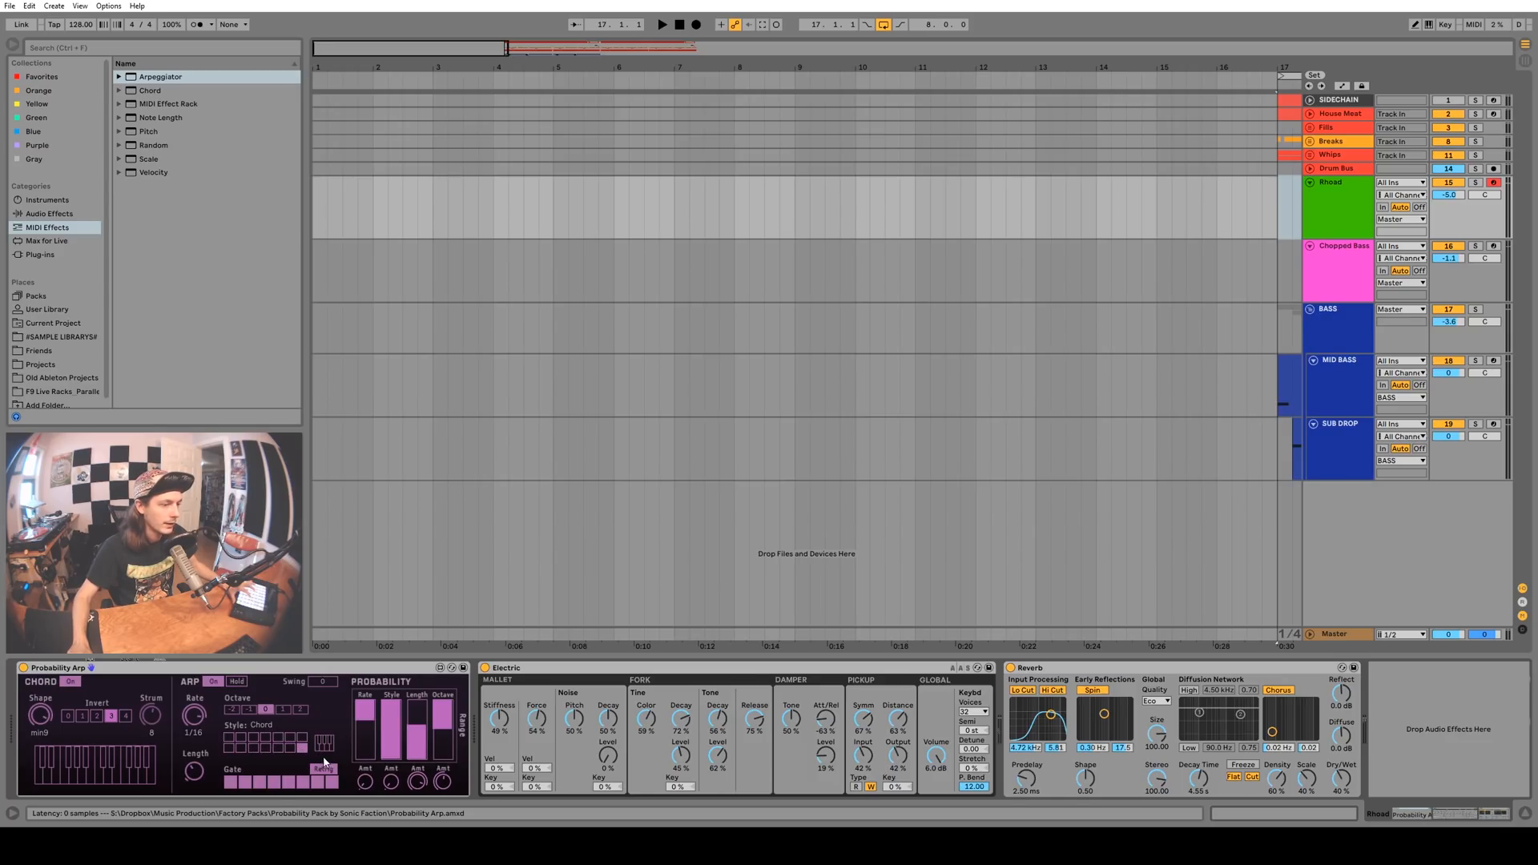
Audition Diverge, Con & Diverge and Chord, then settle the Probability Arp style on Con & Diverge
left_click(261, 724)
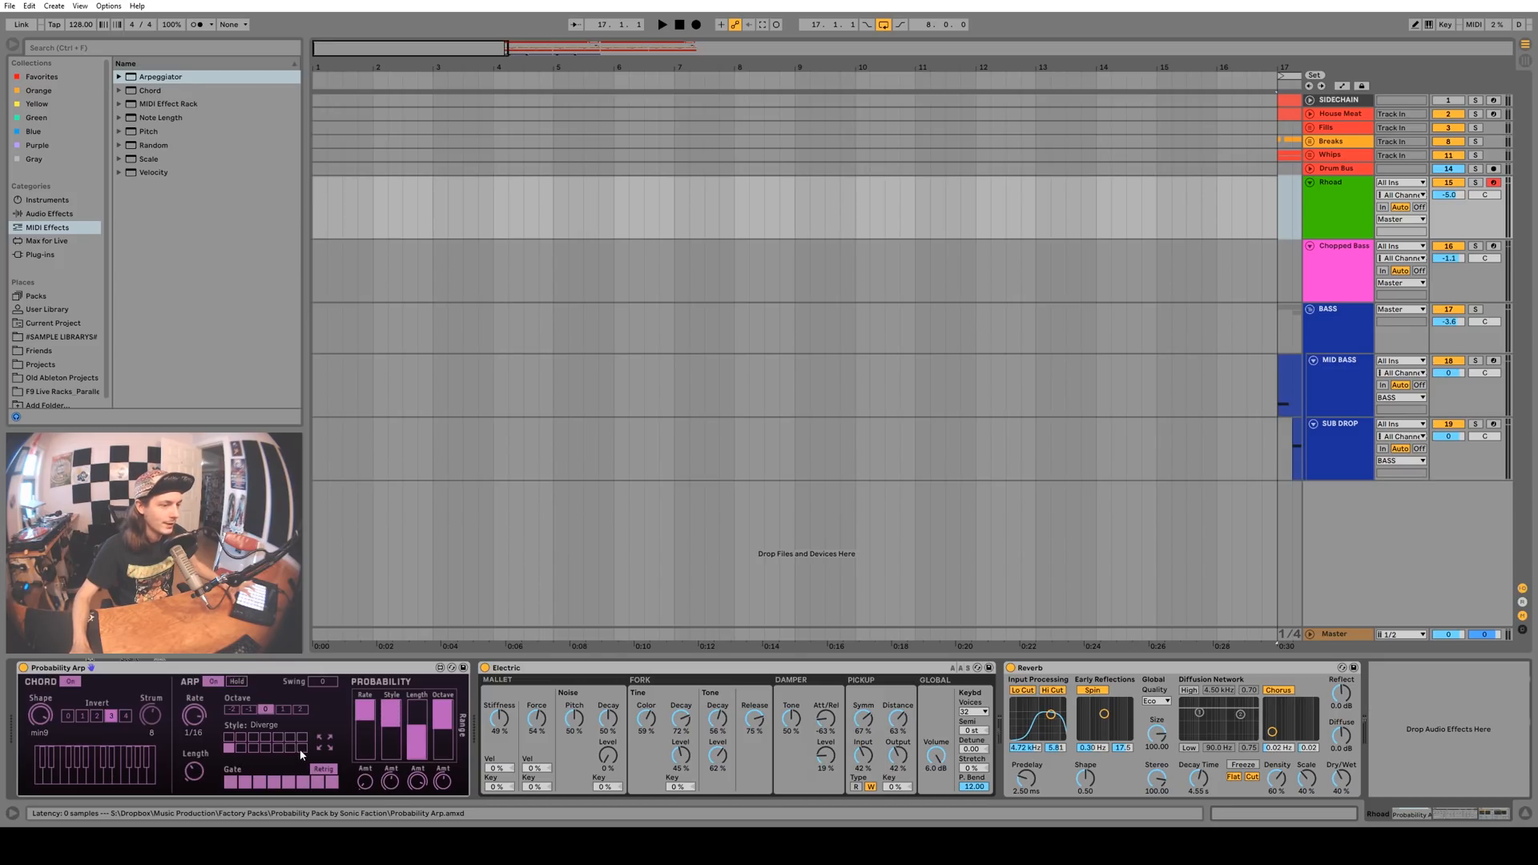
left_click(265, 724)
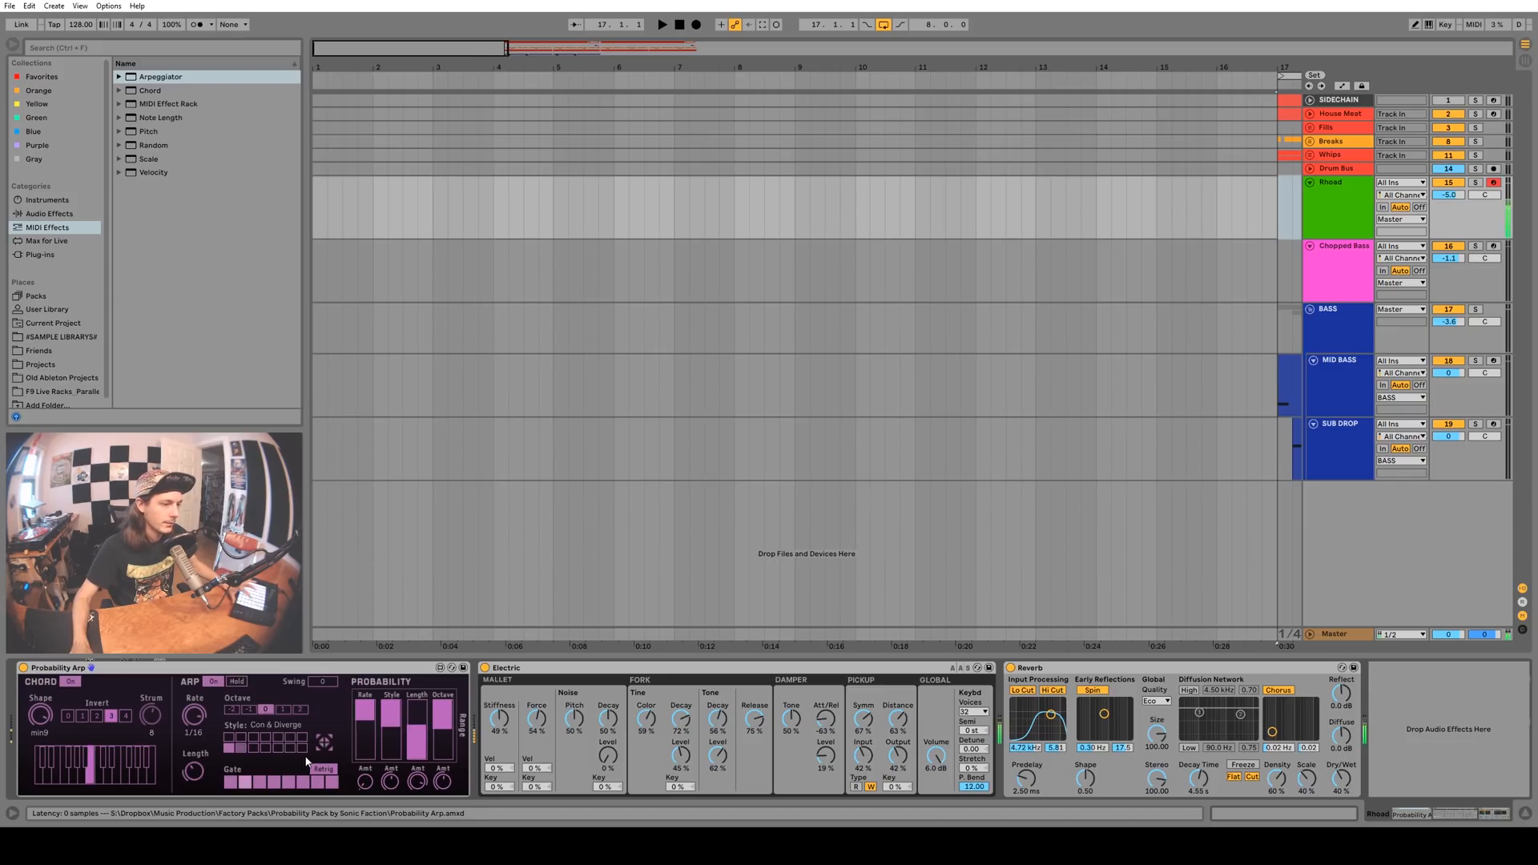
left_click(265, 724)
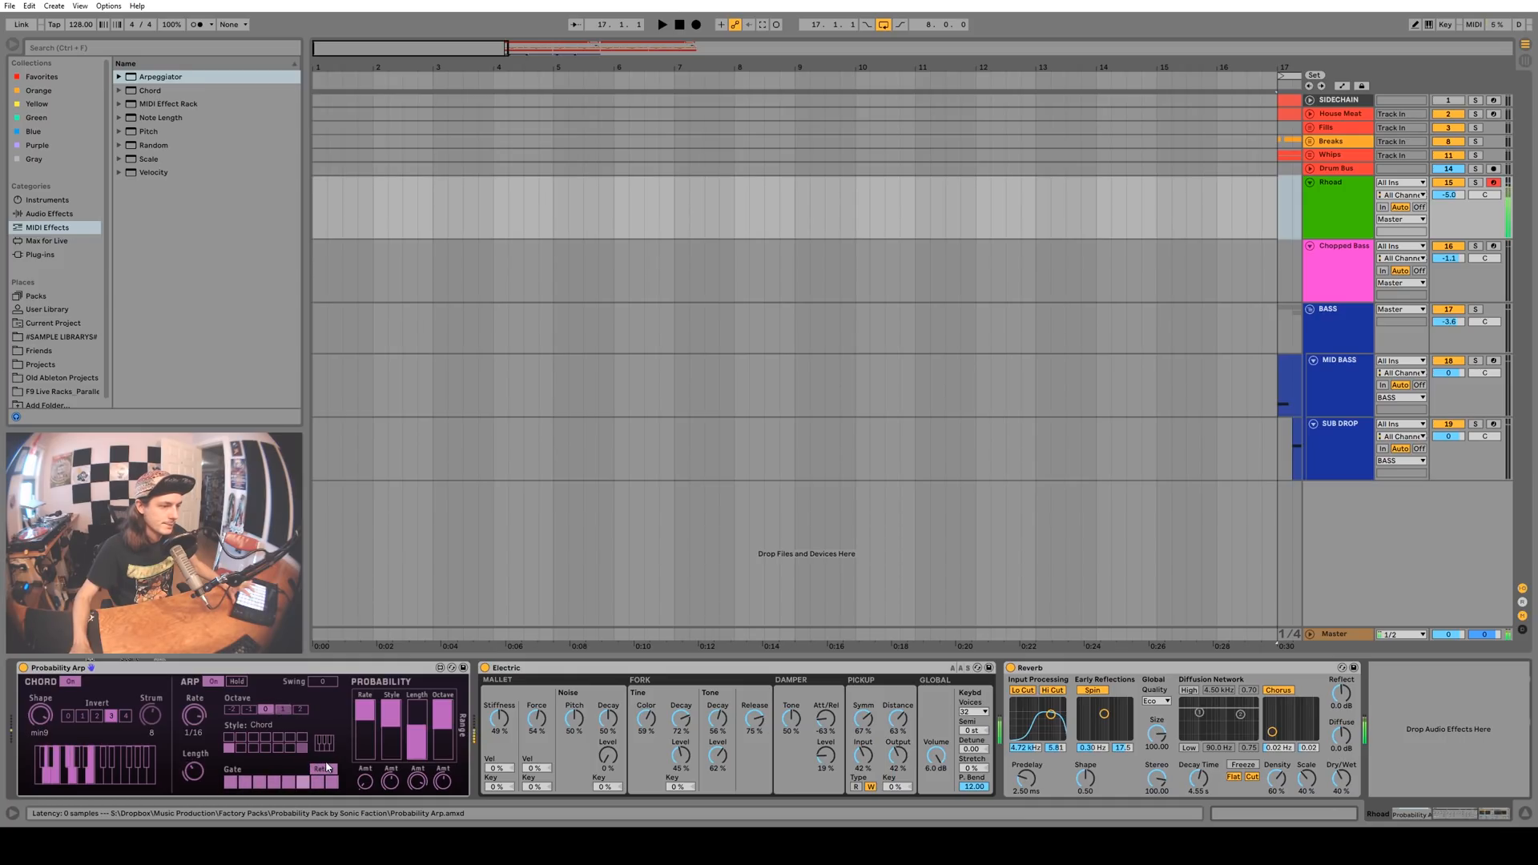
left_click(263, 724)
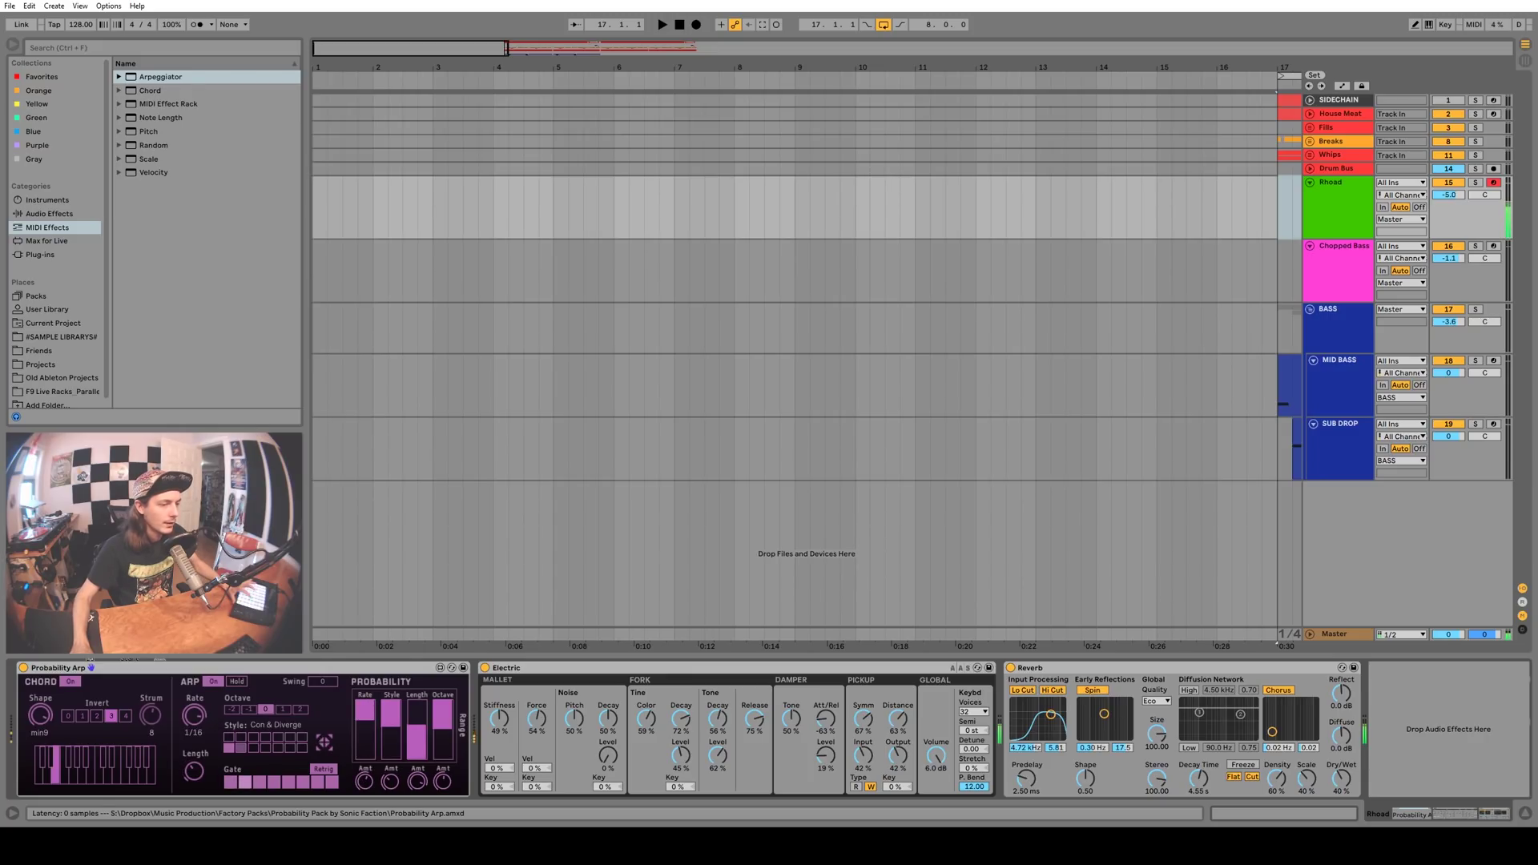
Switch the Probability Arp arpeggio style to Diverge
left_click(253, 724)
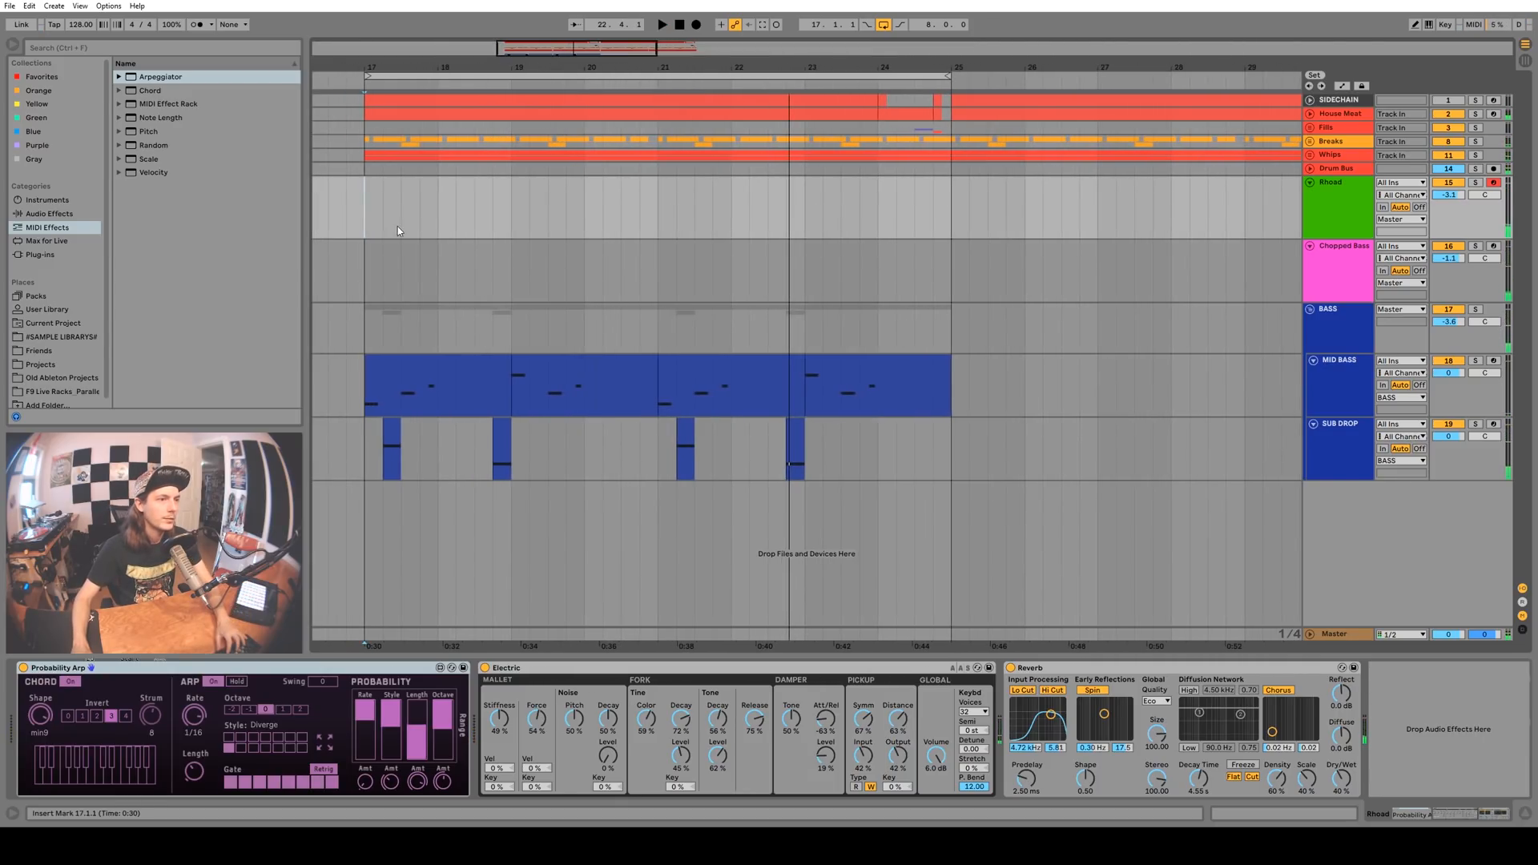
Create a MIDI clip at bar 17 on the Rhodes track with a single held note
left_click_drag(366, 207, 439, 207)
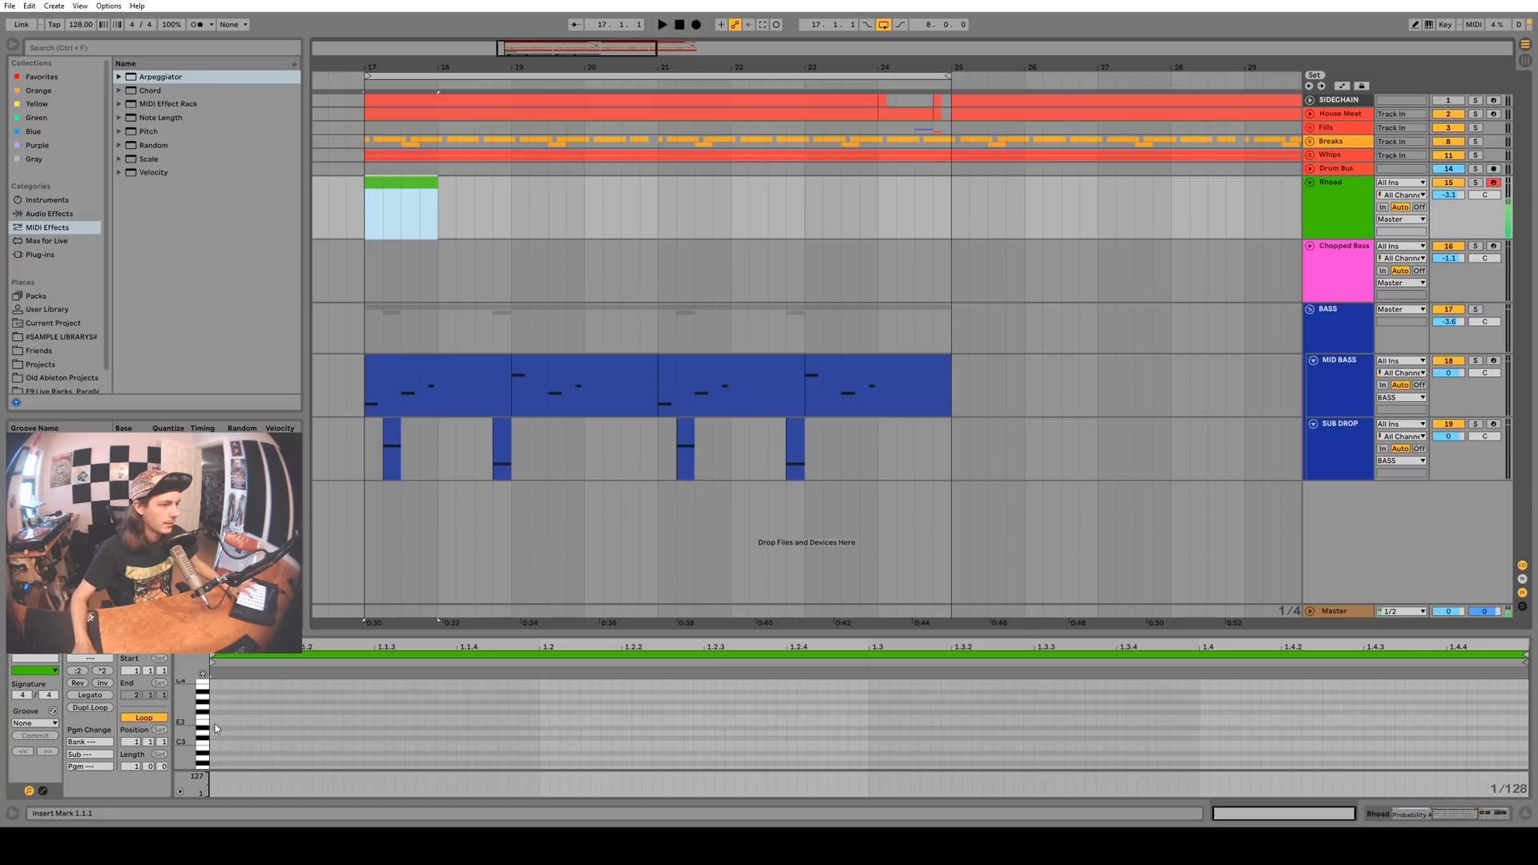
left_click(400, 208)
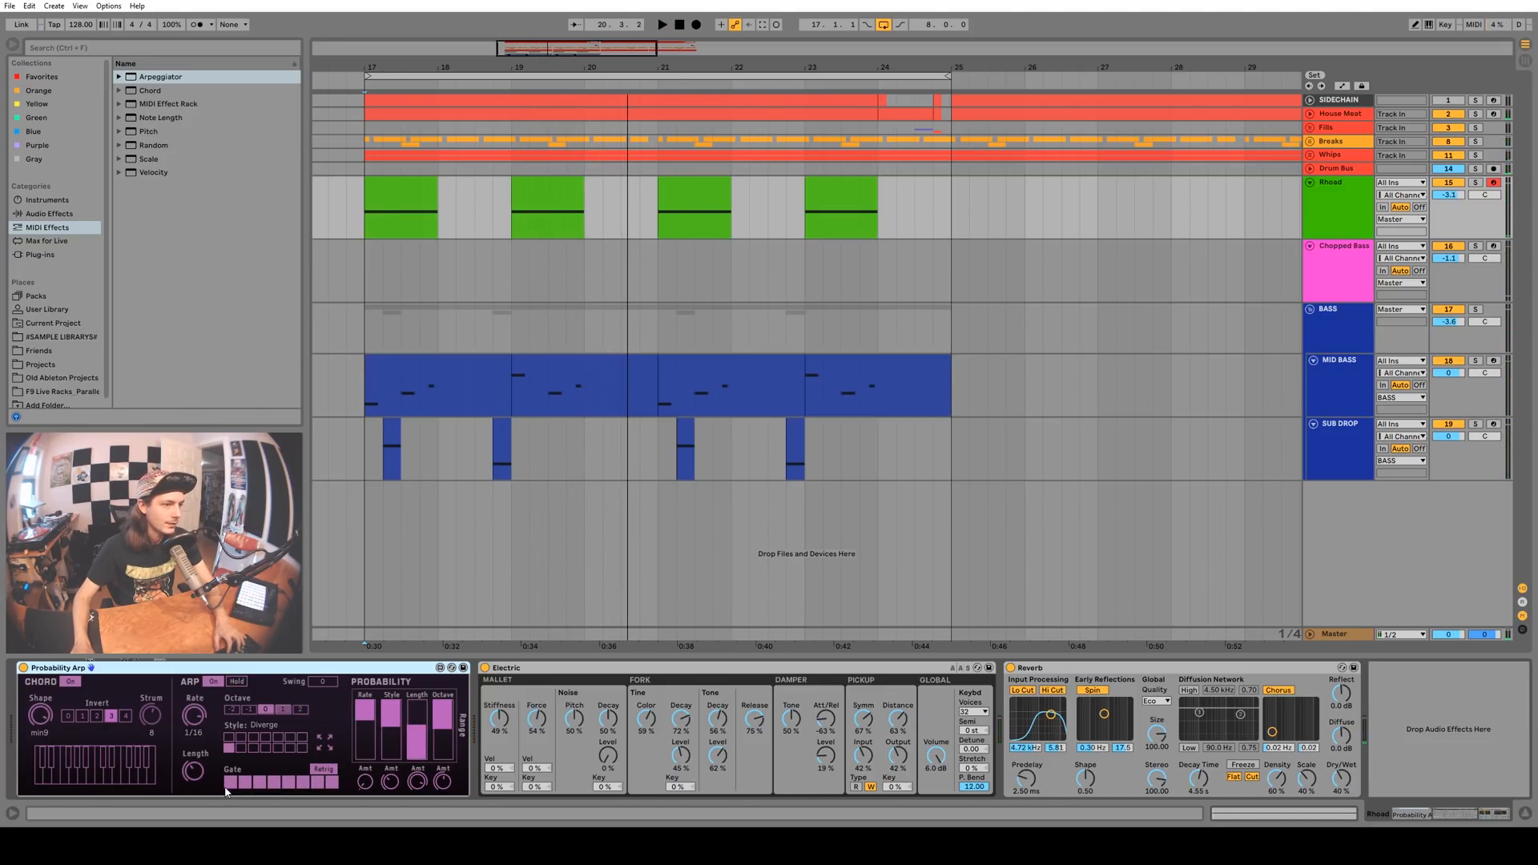
Turn off one gate step and play back the clips with the Pinky Up arpeggio style
left_click(260, 785)
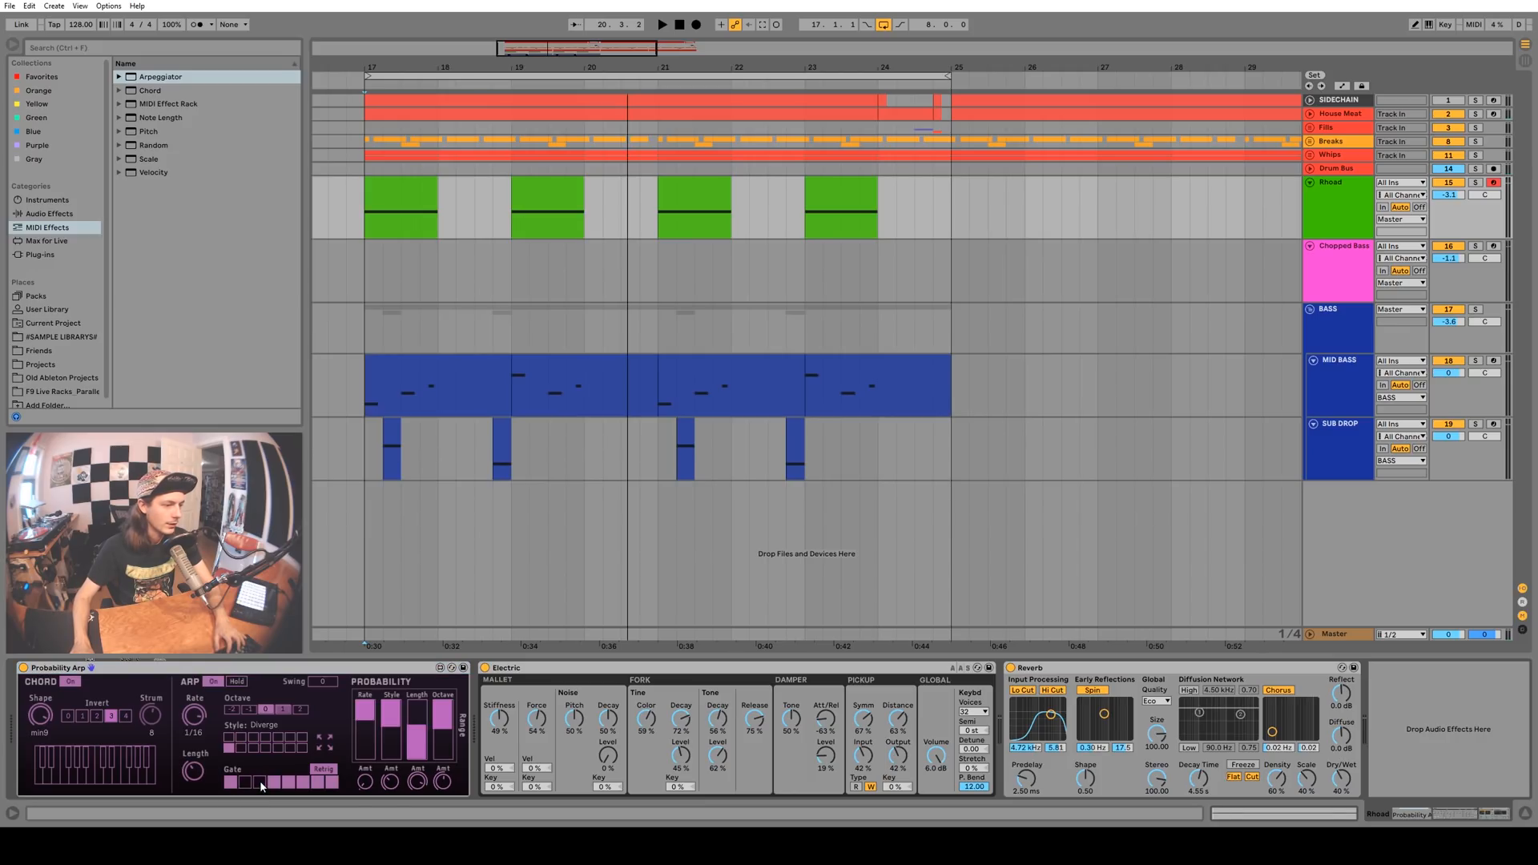
left_click(279, 725)
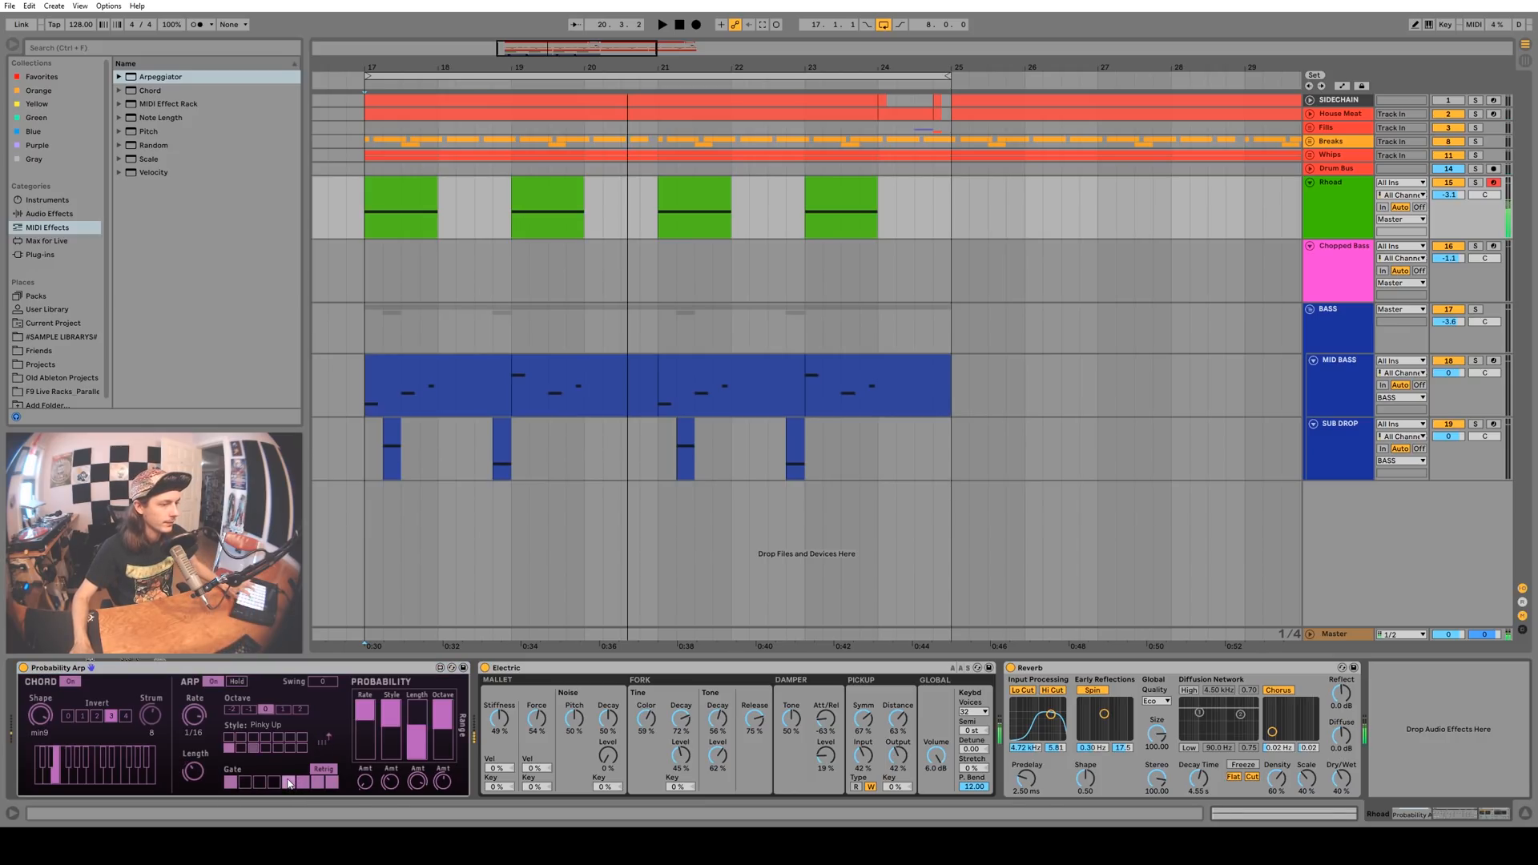
left_click(264, 724)
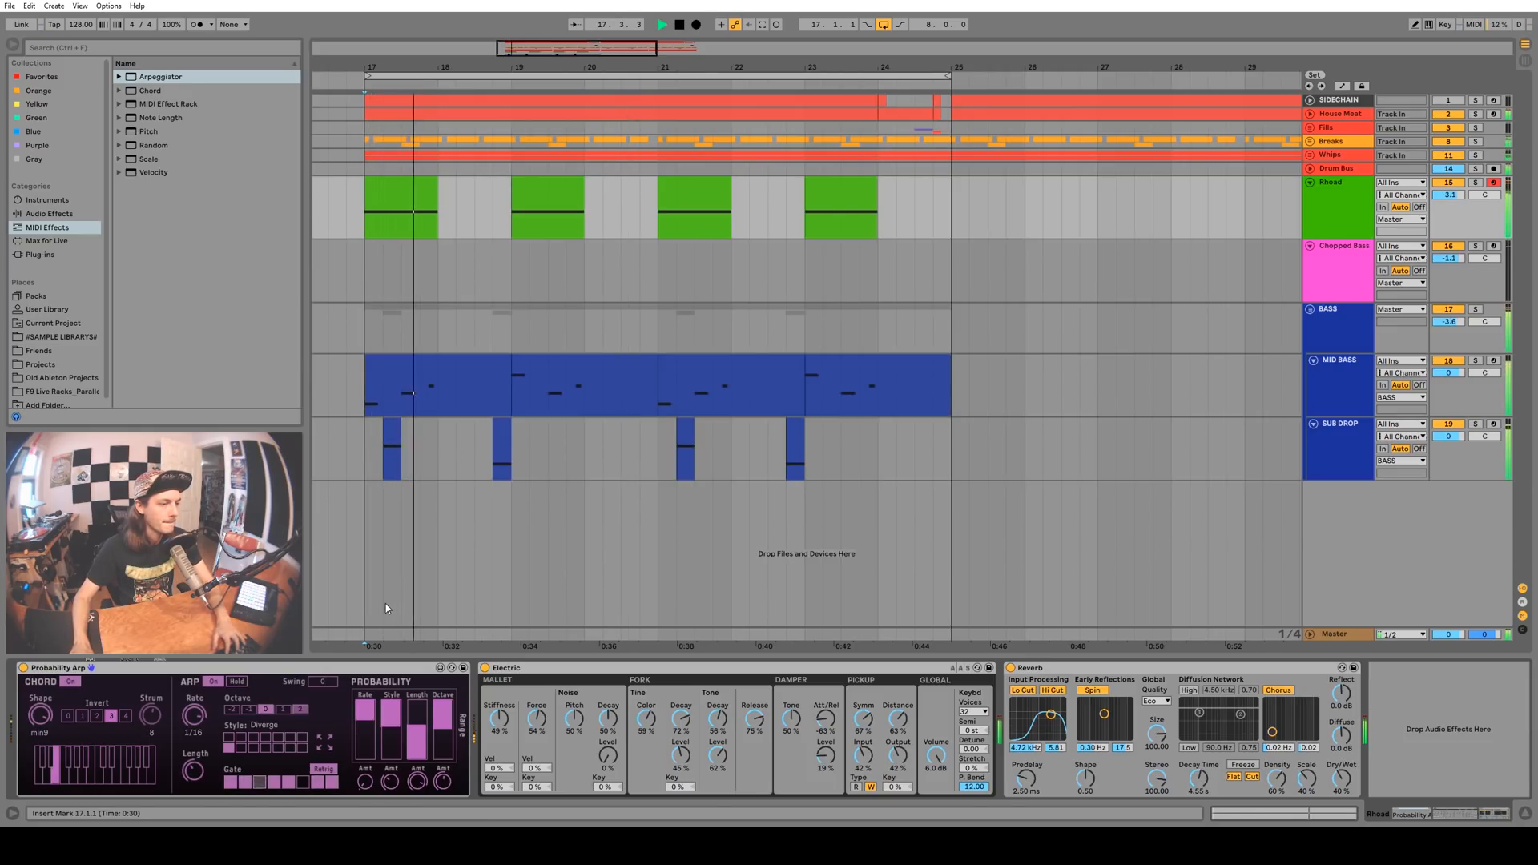
Audition Thumb UpDown, settle on the Chord style and select the first Rhodes clip
left_click(266, 724)
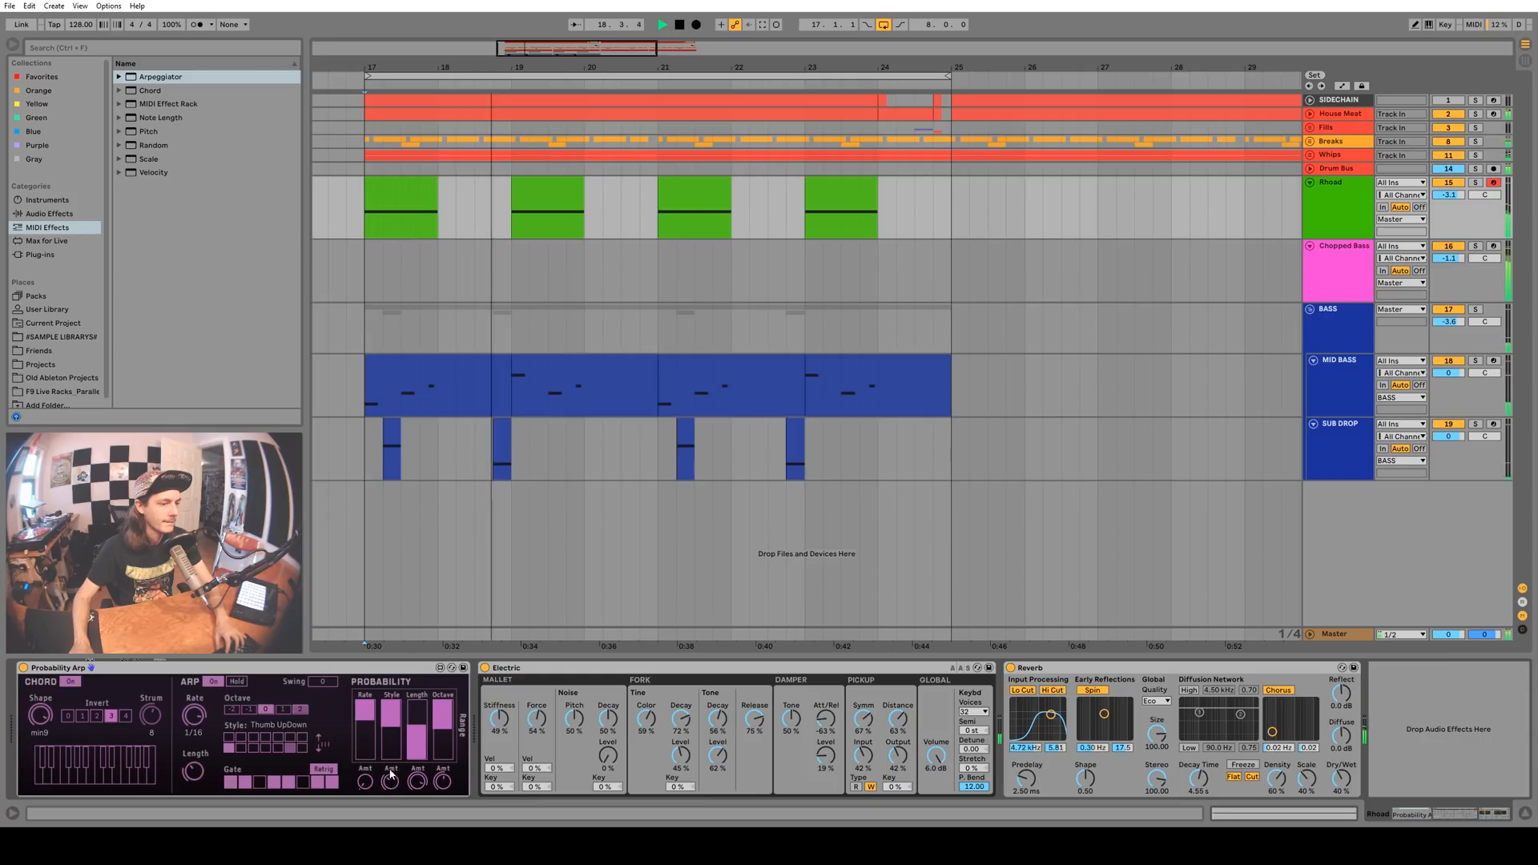
left_click(264, 724)
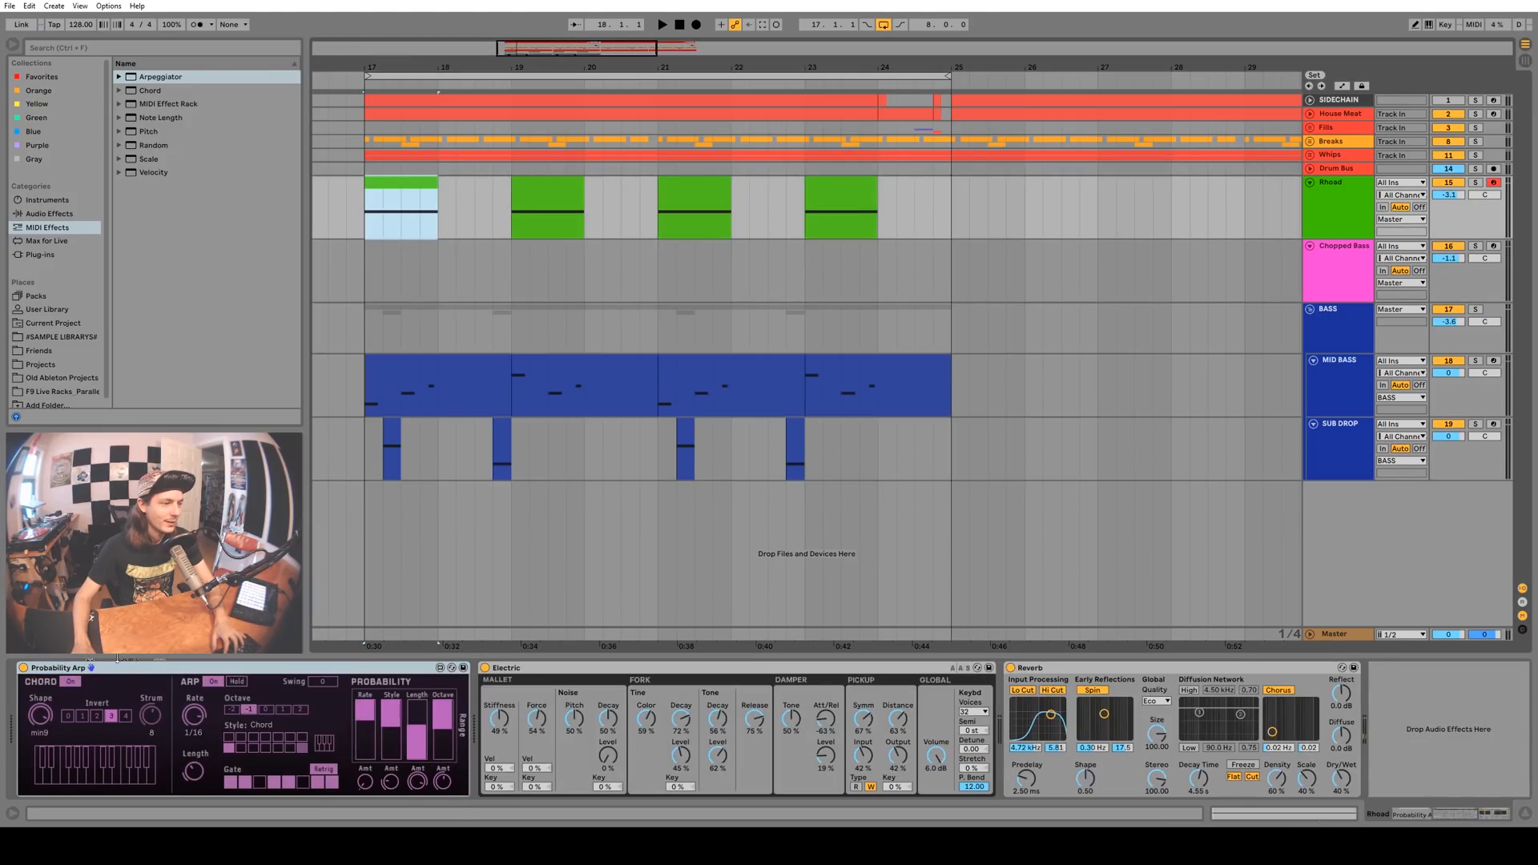
left_click(402, 207)
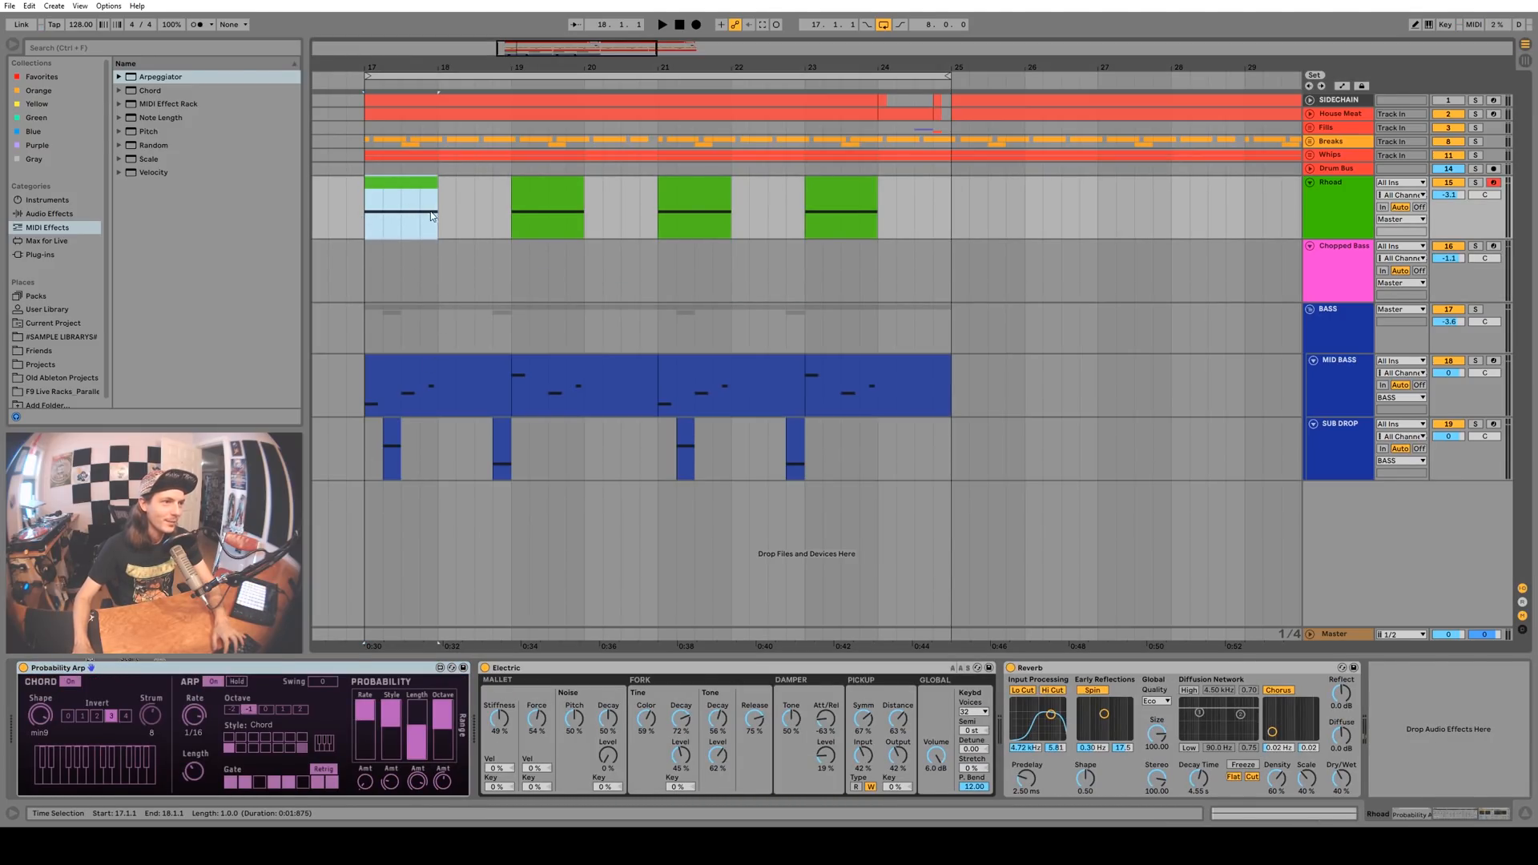